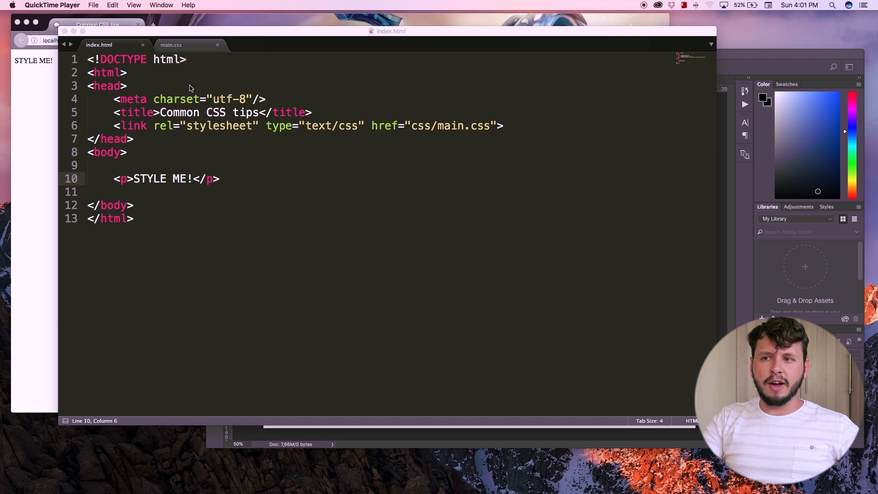
Switch from the HTML page to the main.css tab and save the stylesheet
left_click(254, 178)
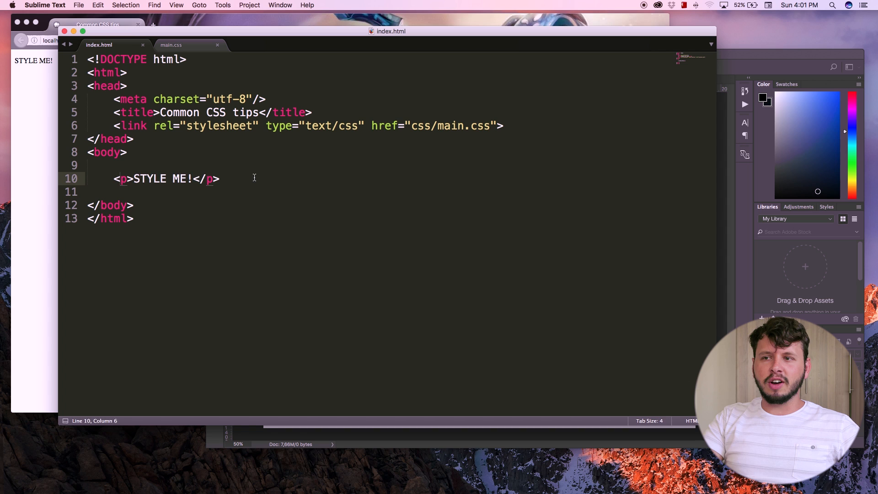
triple_click(151, 178)
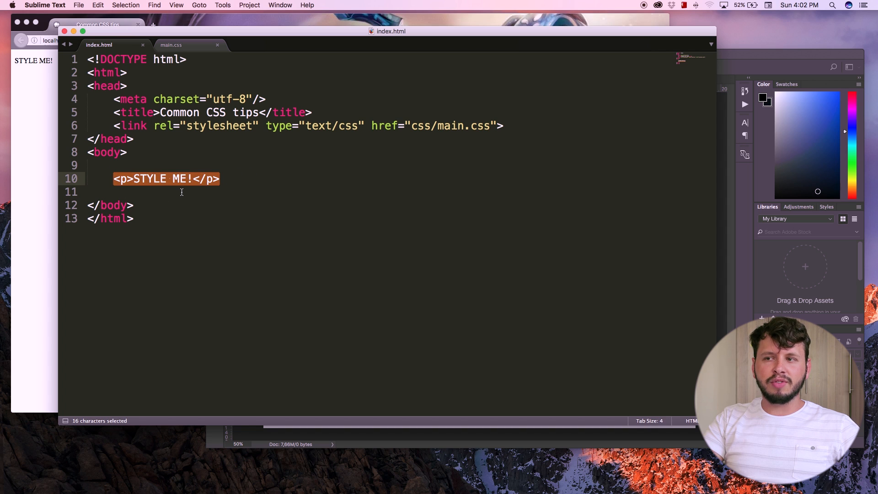
left_click(240, 178)
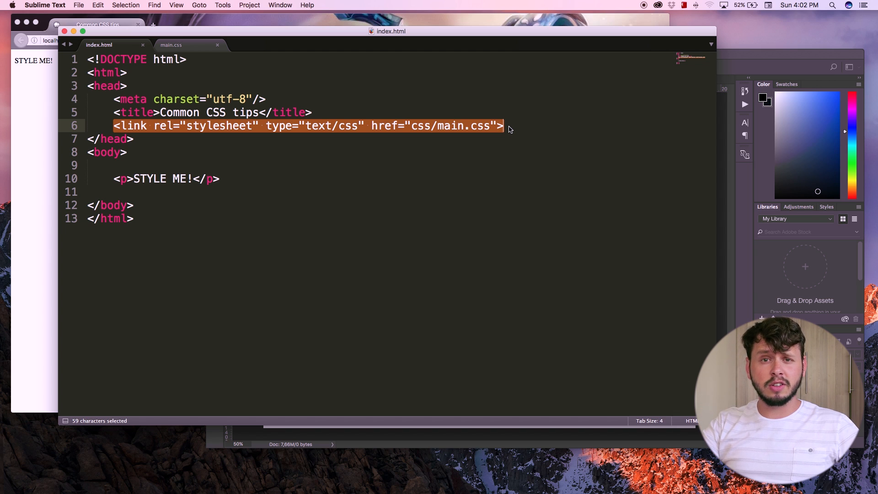
left_click(470, 126)
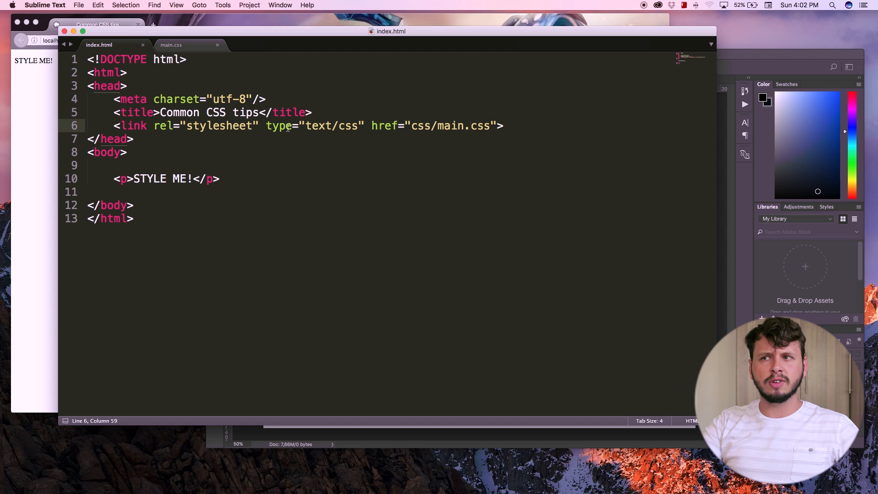
left_click(170, 45)
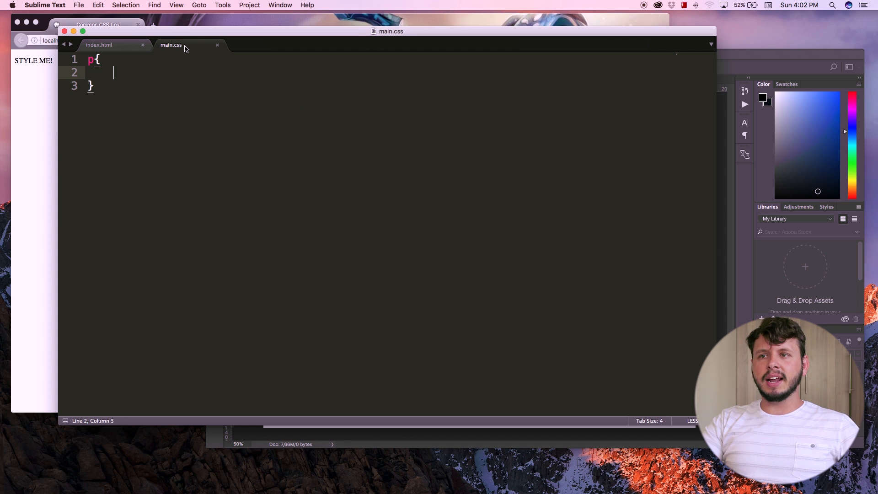
key("cmd+s")
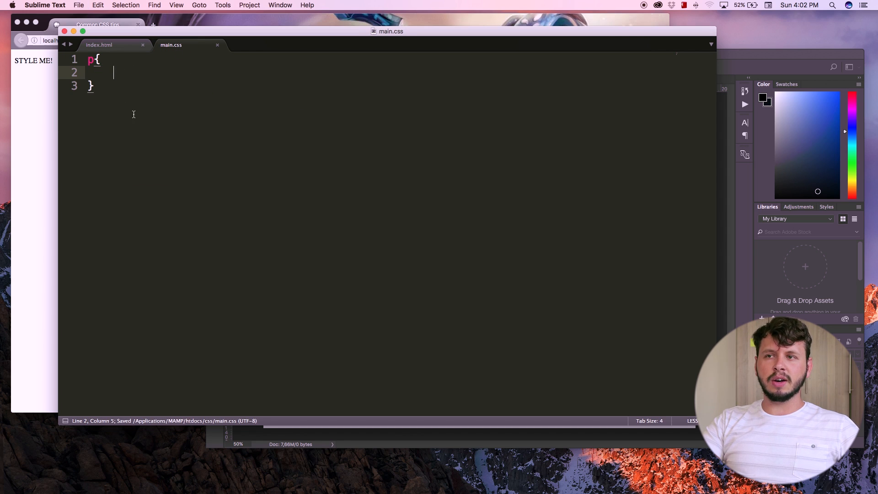
mouse_move(102, 72)
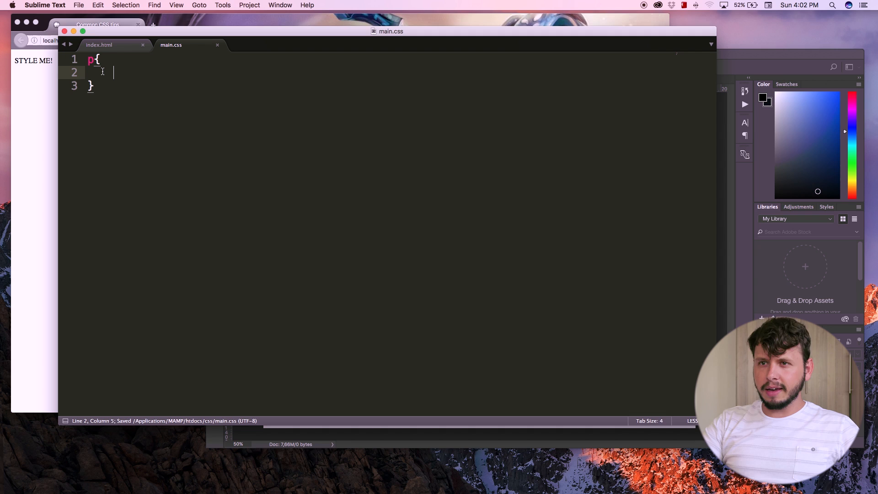
double_click(90, 60)
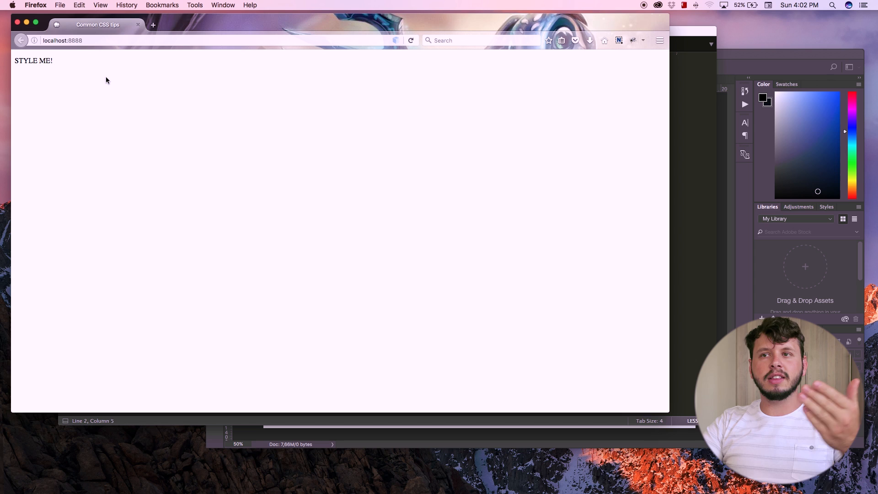
mouse_move(572, 63)
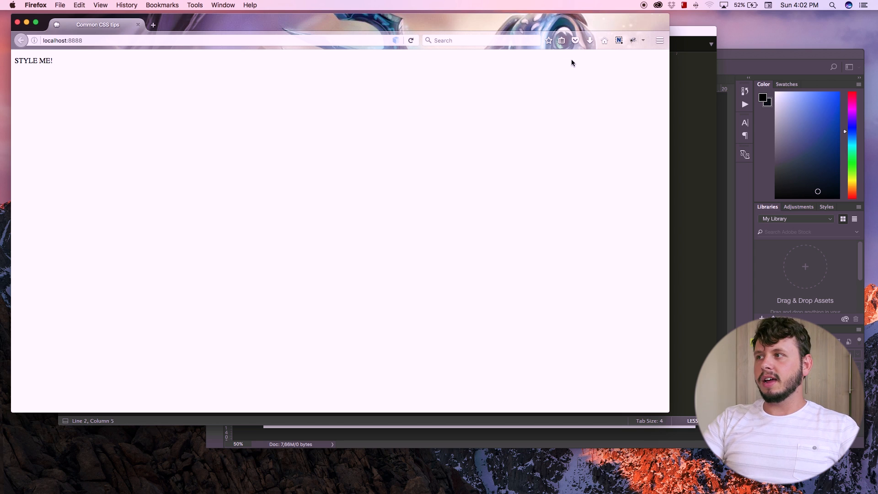
left_click(660, 40)
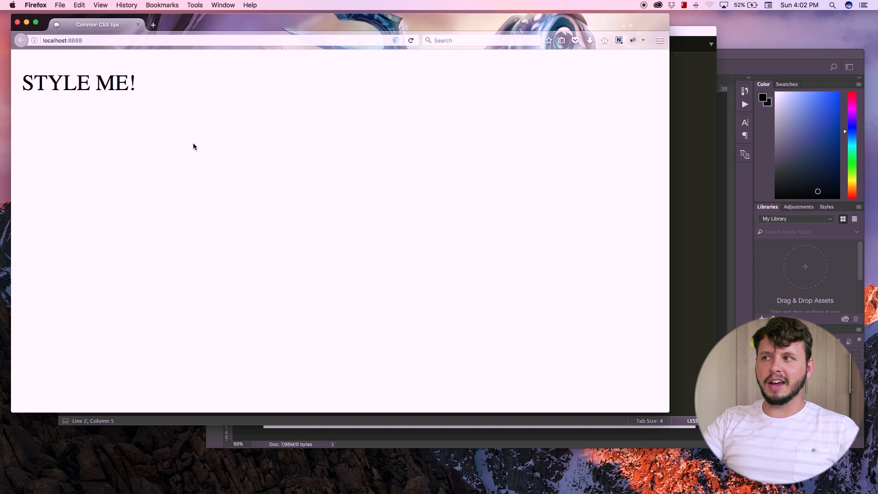
left_click(659, 40)
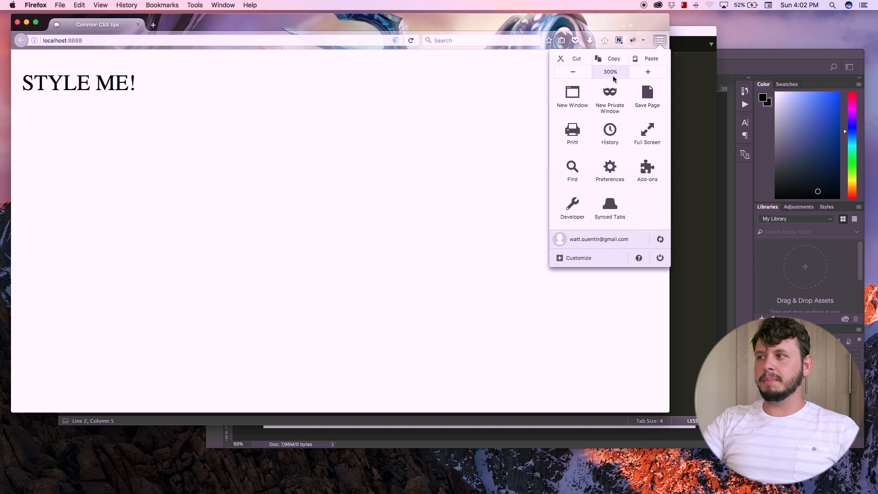
mouse_move(609, 72)
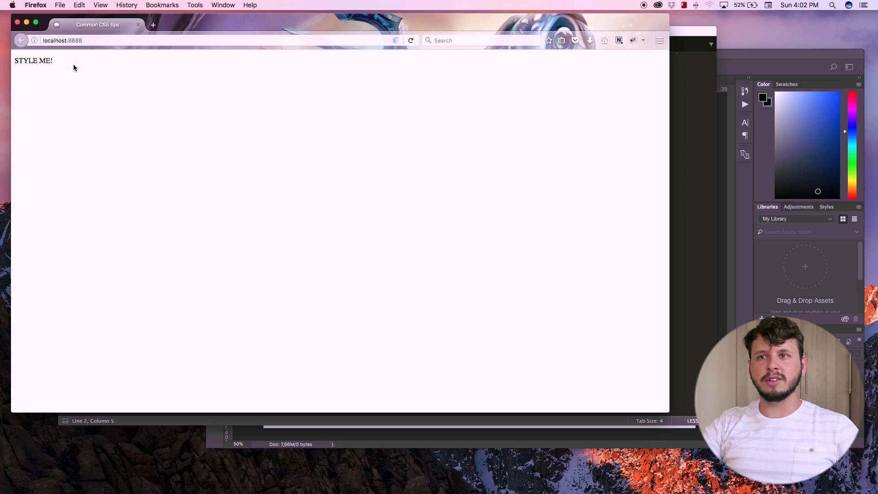
mouse_move(38, 85)
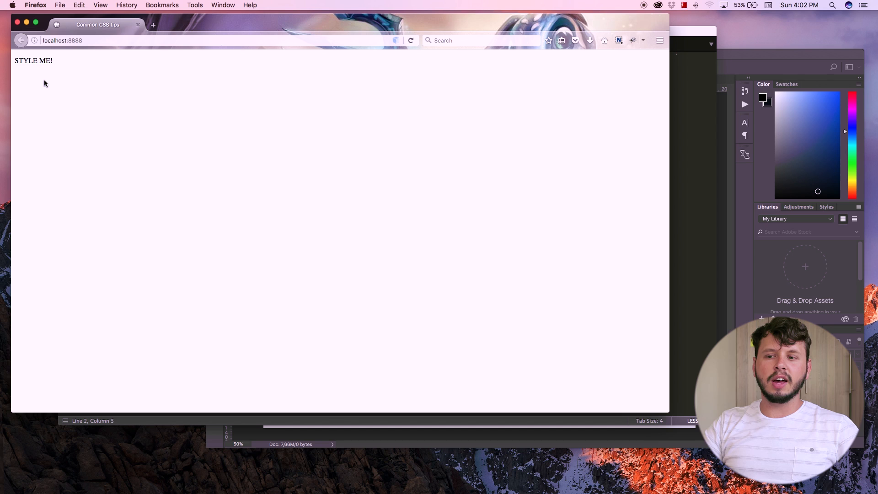
mouse_move(193, 429)
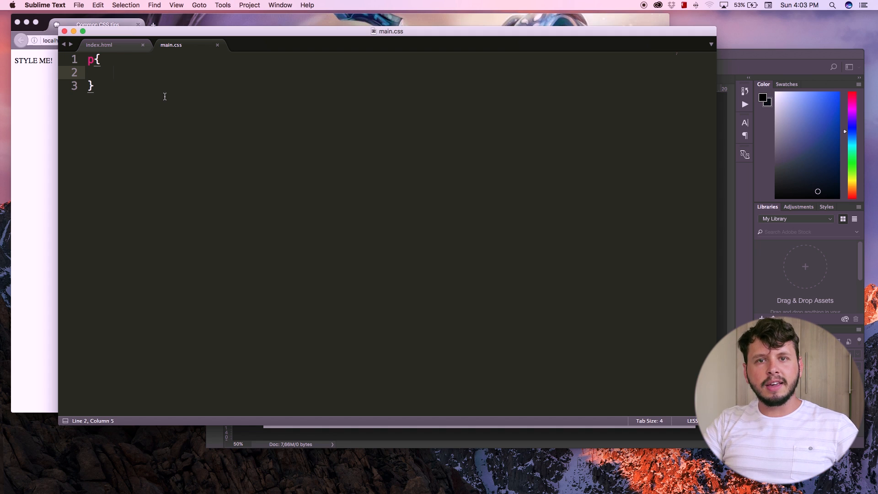
Type the comment /* Notes to myself */ in the p rule and delete stray <!- characters
type("/")
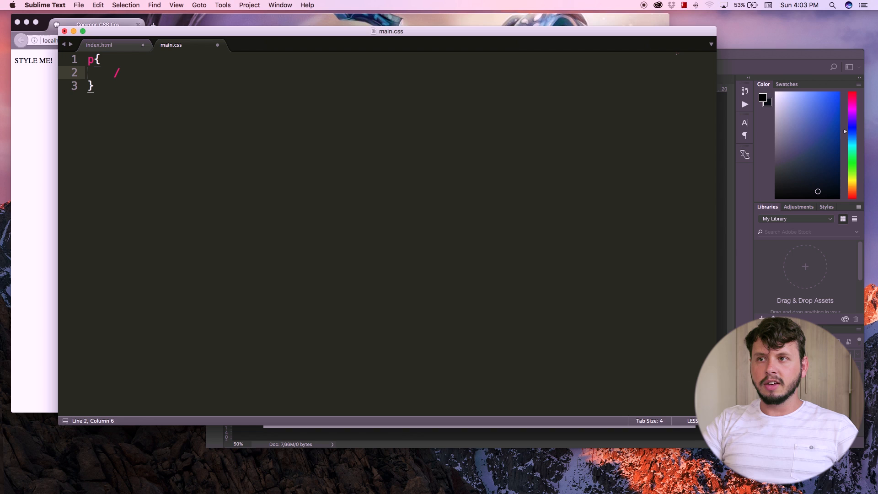
type("*")
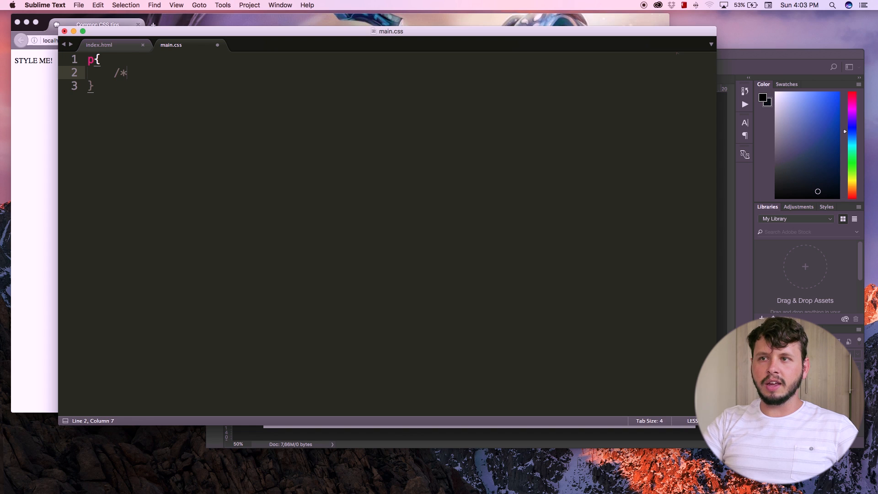
double_click(119, 73)
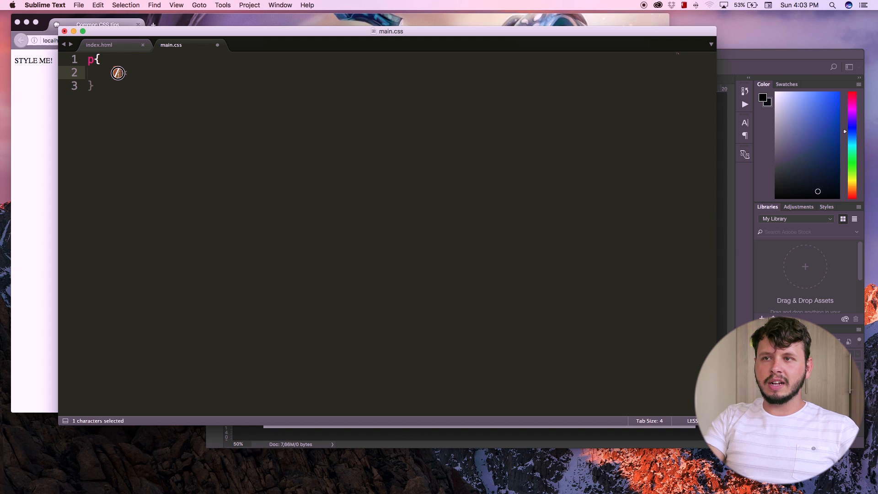
type("/*")
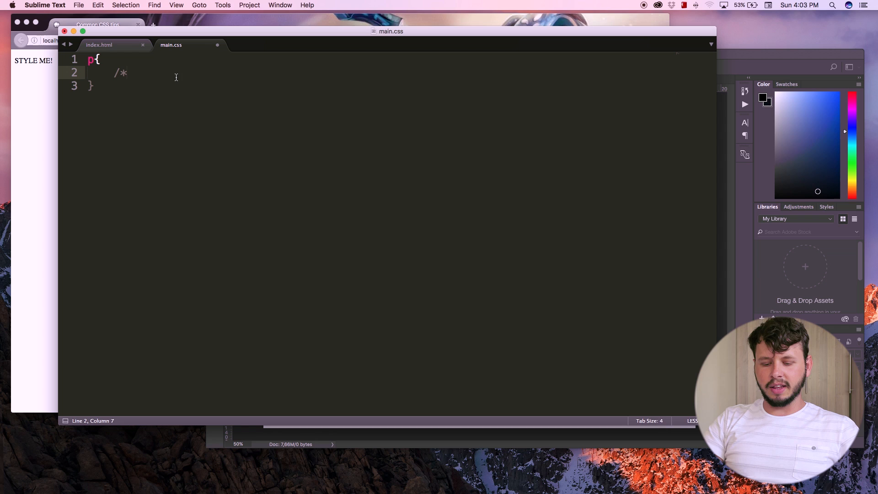
type("8?")
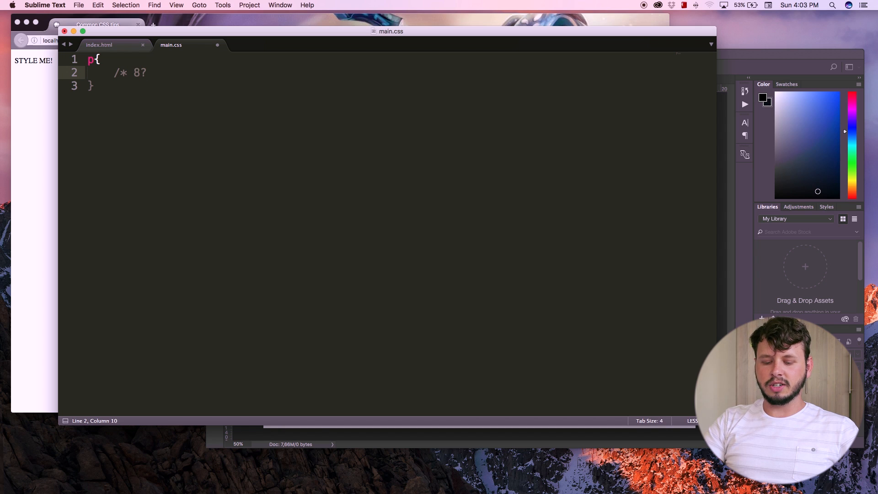
type("*")
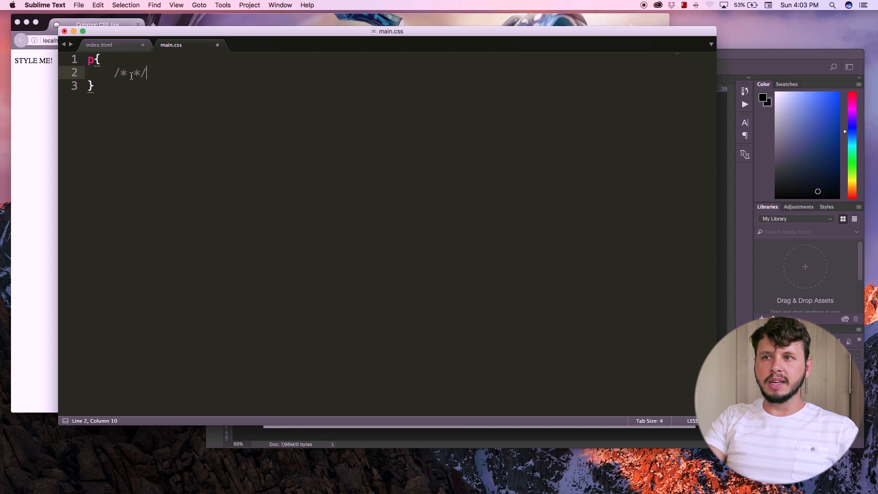
type("Note")
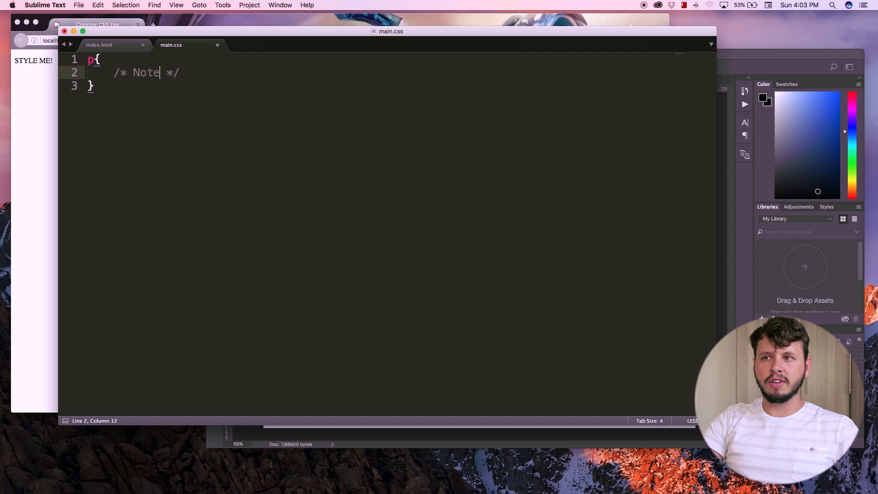
type("s to muse")
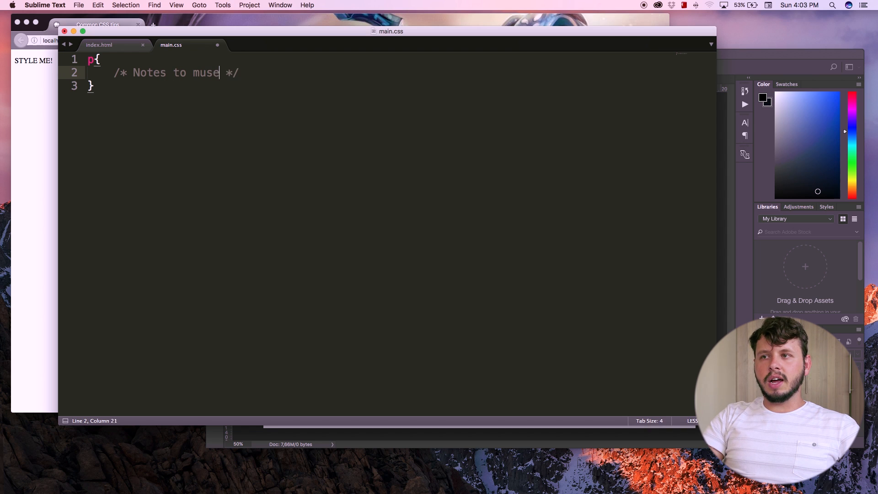
type("lf")
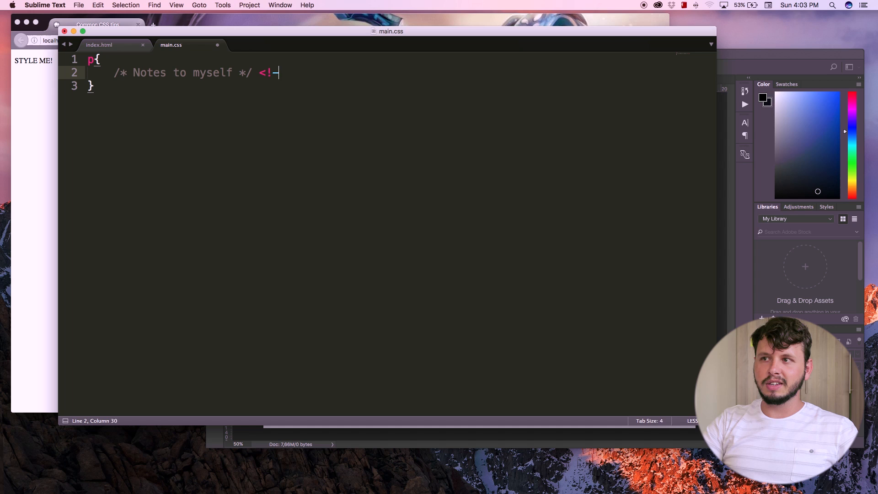
key("backspace")
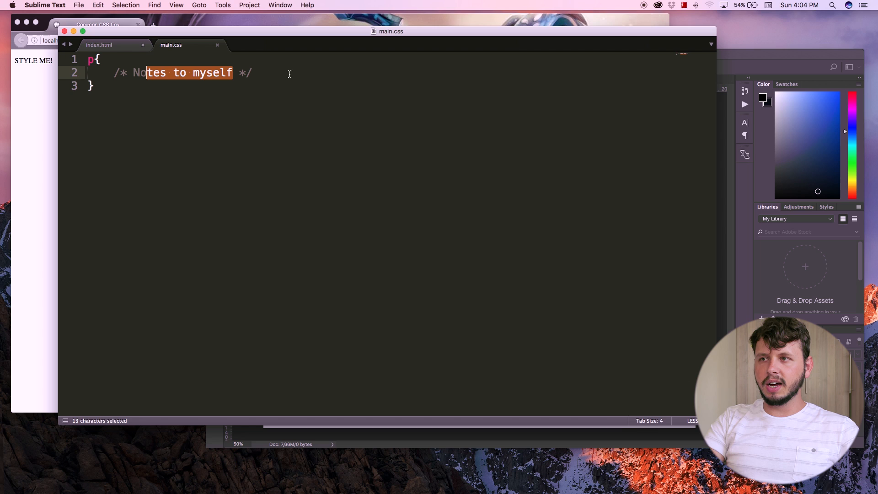
Add font-family: helvetica; on a new line below the comment and save main.css
key("return")
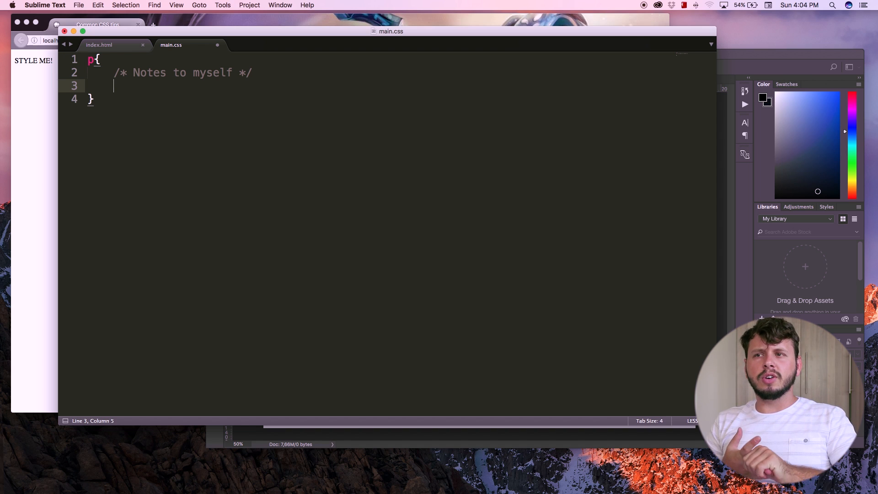
type("font-family:")
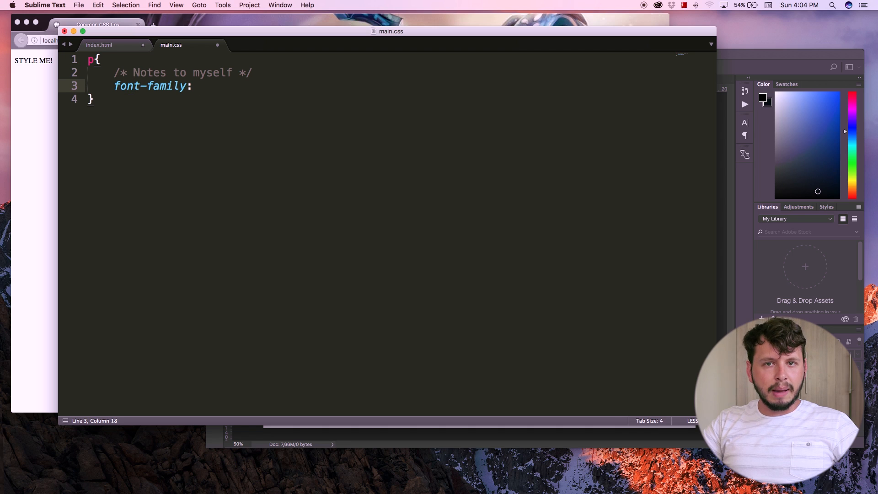
type("helvetica")
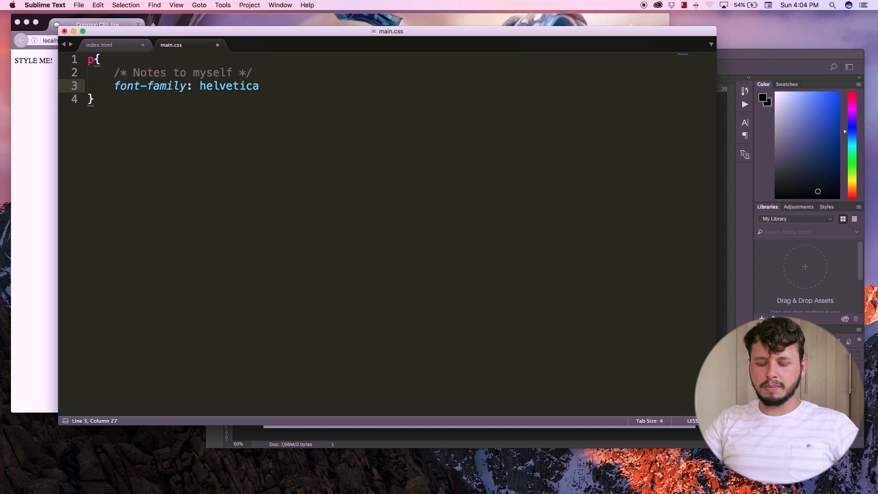
type(";")
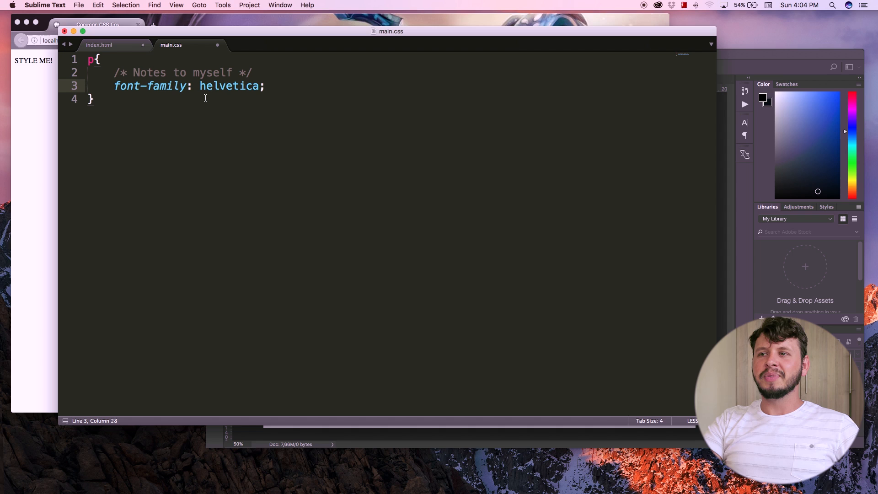
key("cmd+s")
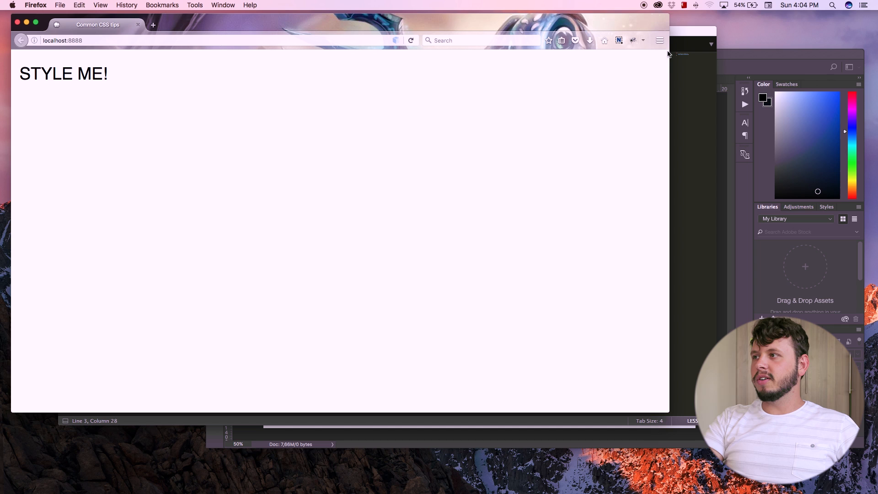
Check the sans-serif STYLE ME! preview in Firefox, then return to Sublime Text
left_click(659, 40)
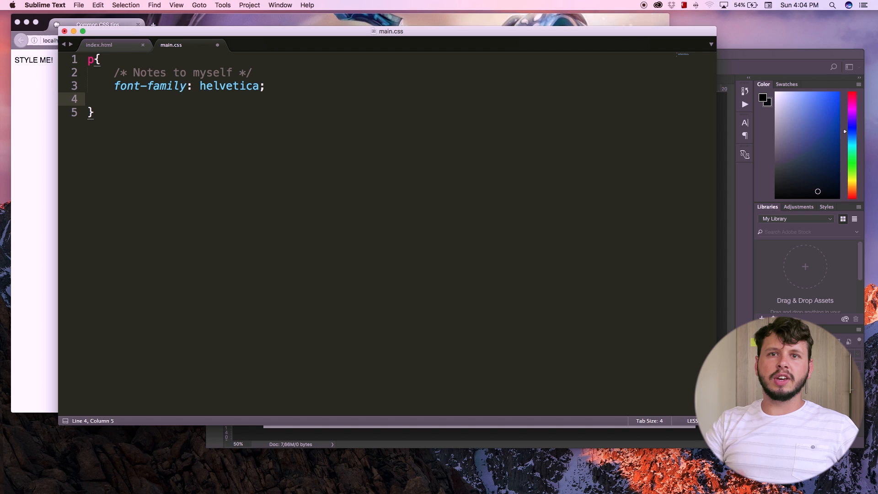
Insert font-weight from autocomplete on line 4 and give it the value bold
type("font")
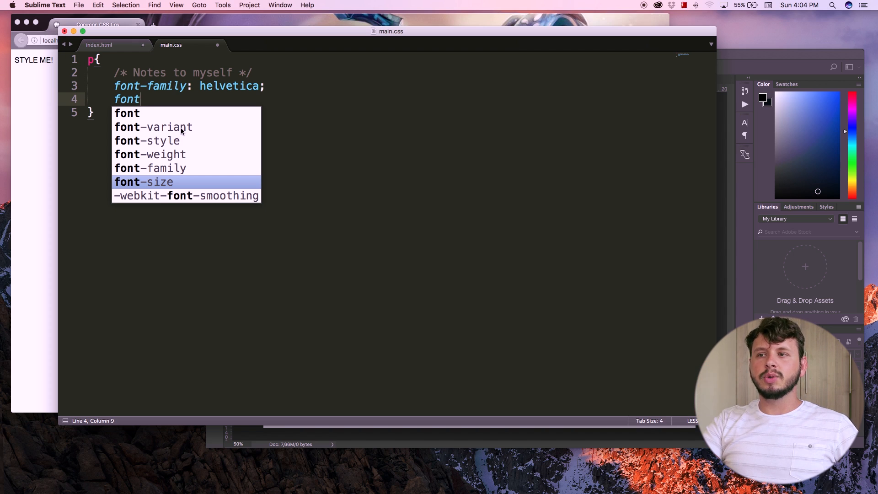
mouse_move(179, 154)
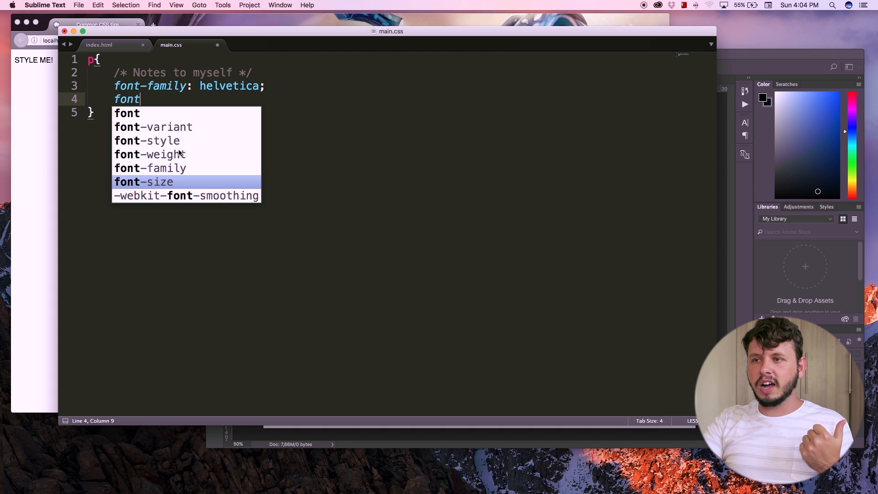
mouse_move(175, 174)
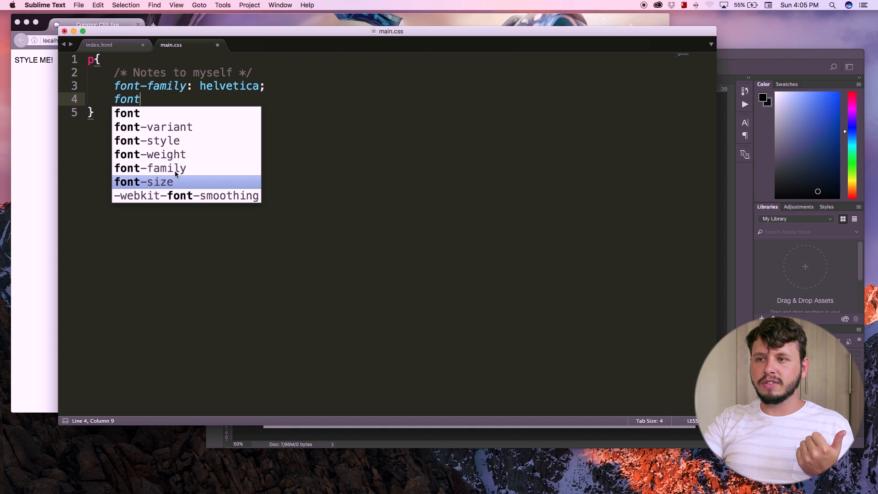
mouse_move(172, 161)
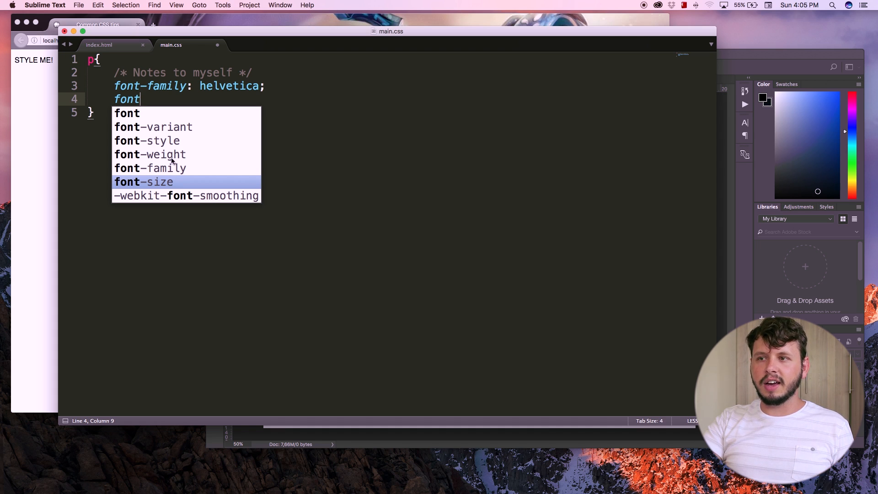
left_click(150, 154)
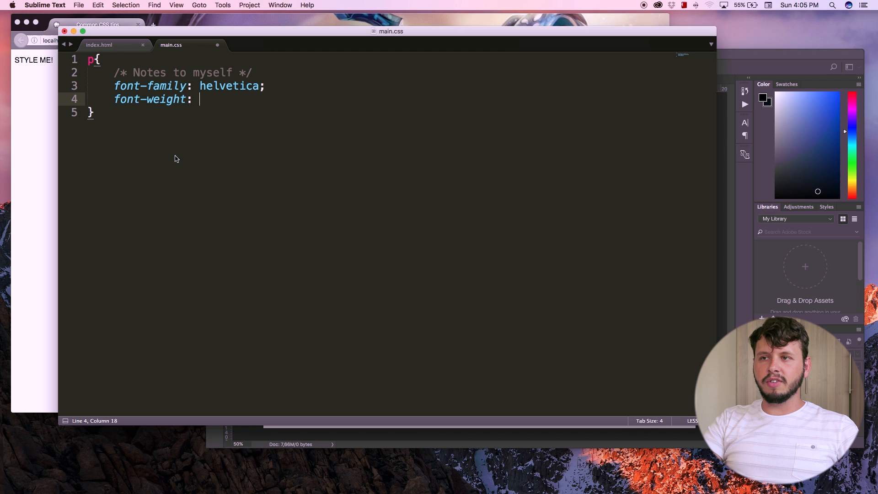
mouse_move(180, 158)
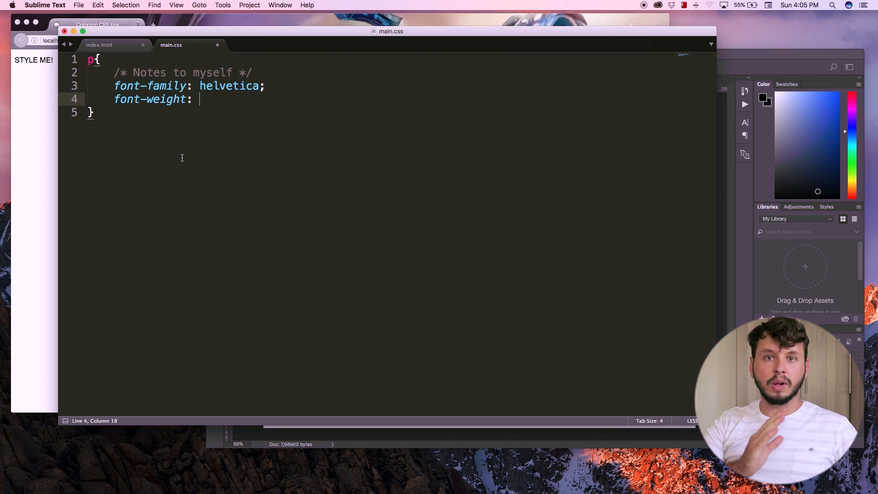
type("bol")
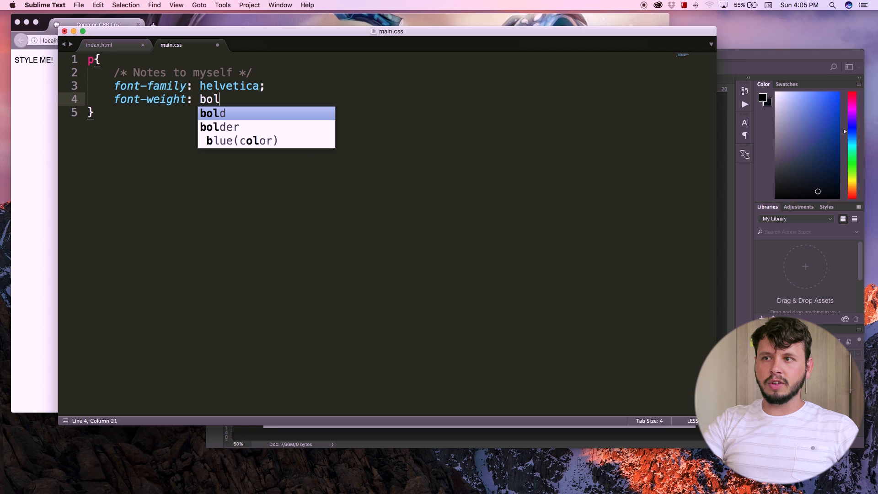
type("no")
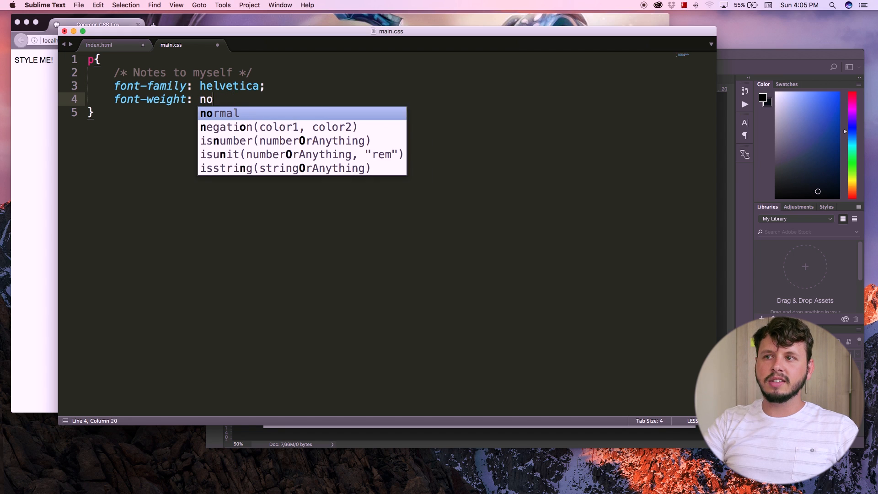
type("bold;")
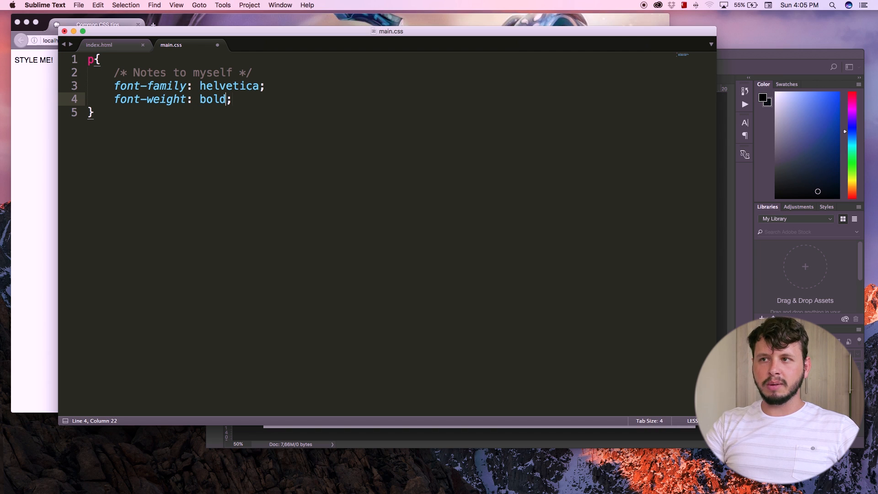
Try font-weight values 400, 700 and 900, settle on bold, and start a new line
key("backspace")
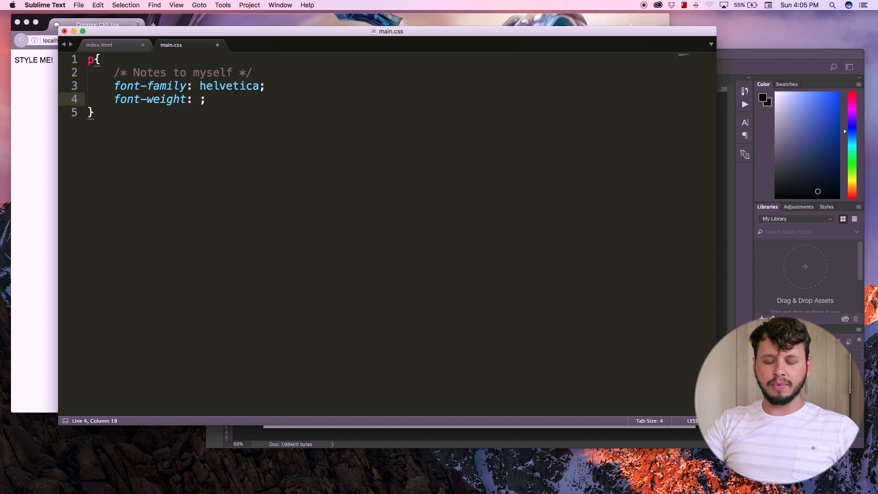
type("400")
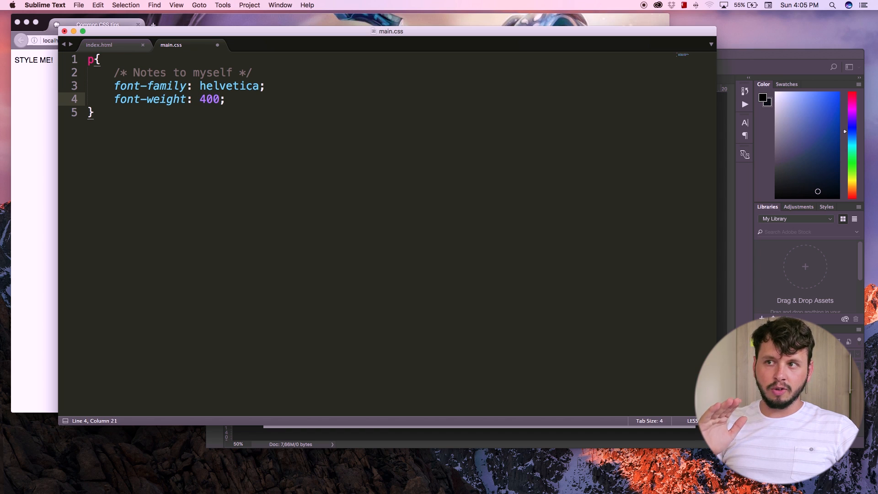
key("backspace")
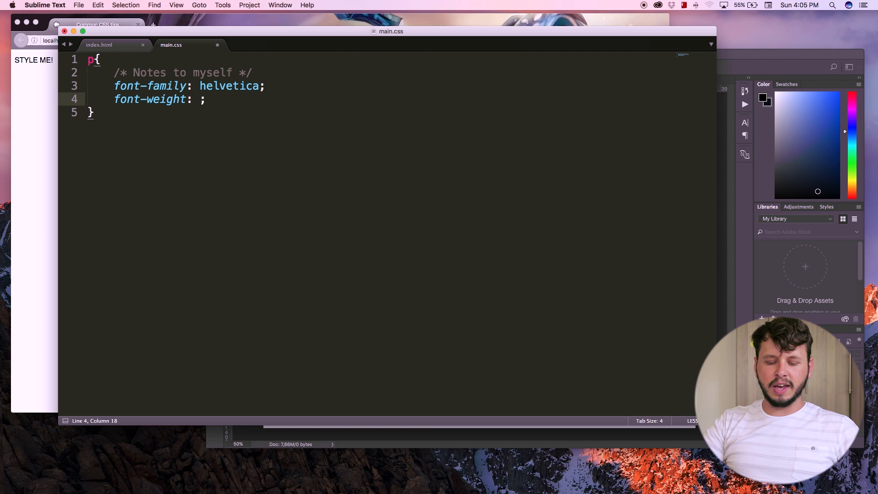
type("700")
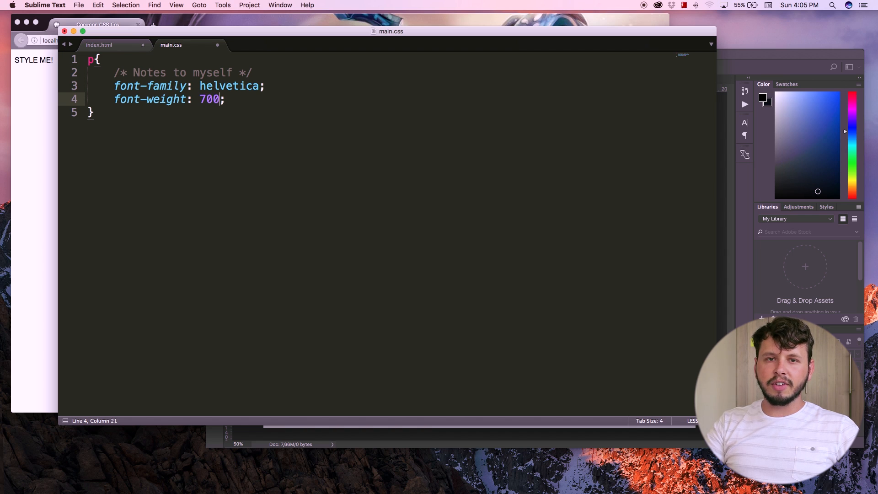
key("Backspace")
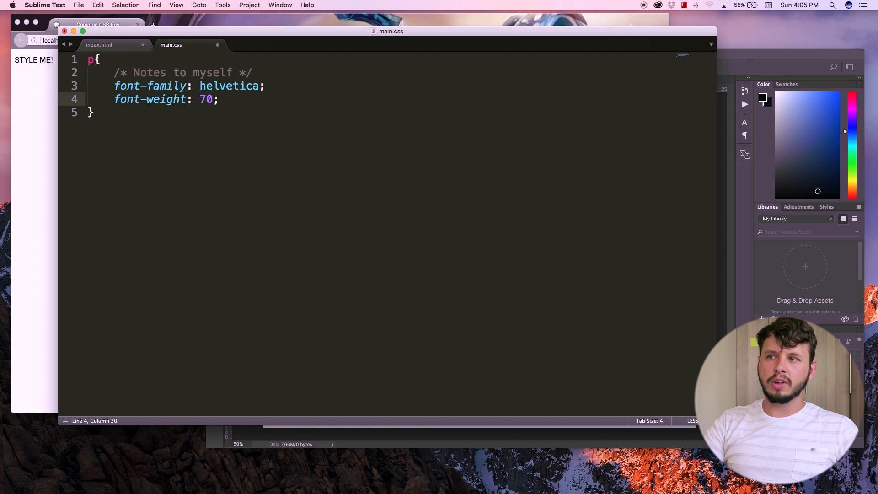
type("900")
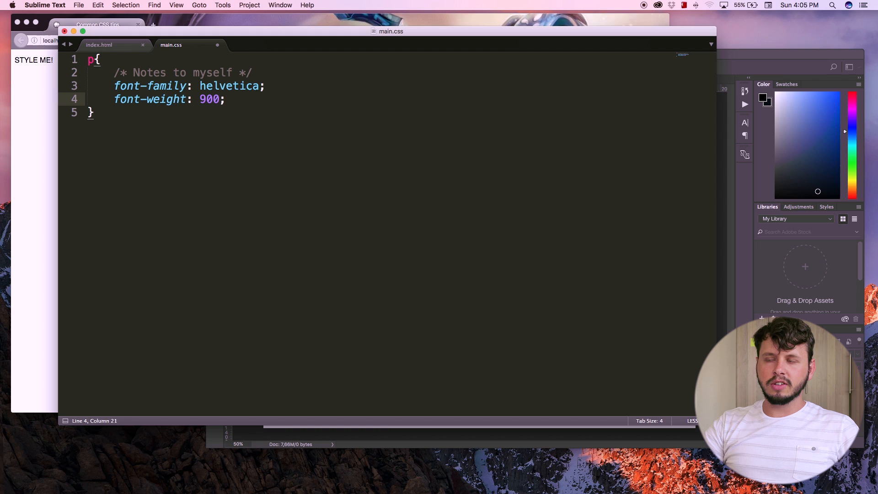
key("backspace")
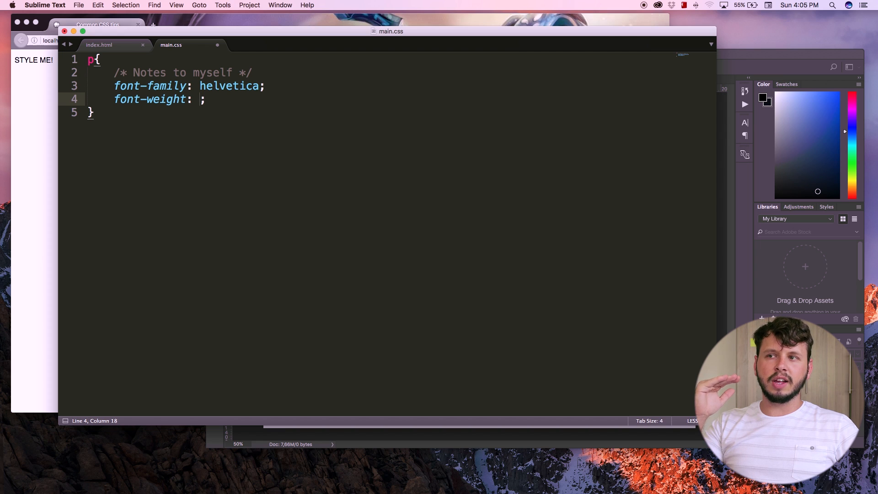
type("400")
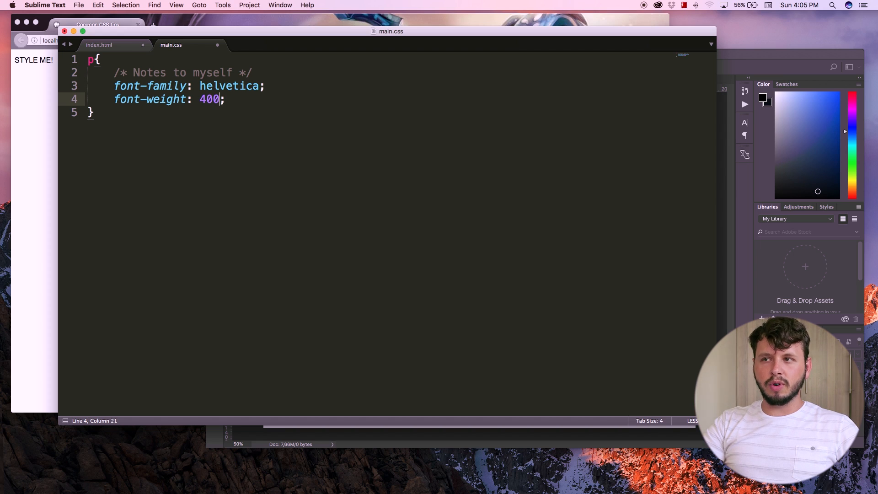
key("backspace")
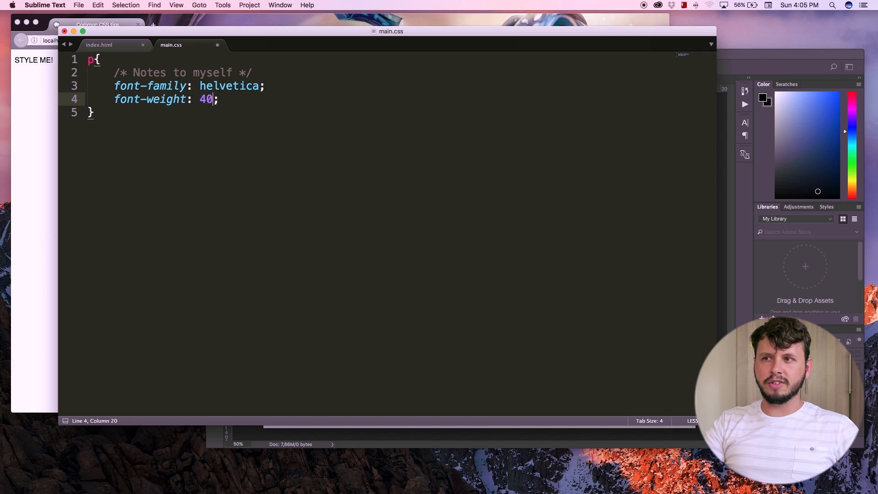
type("bold")
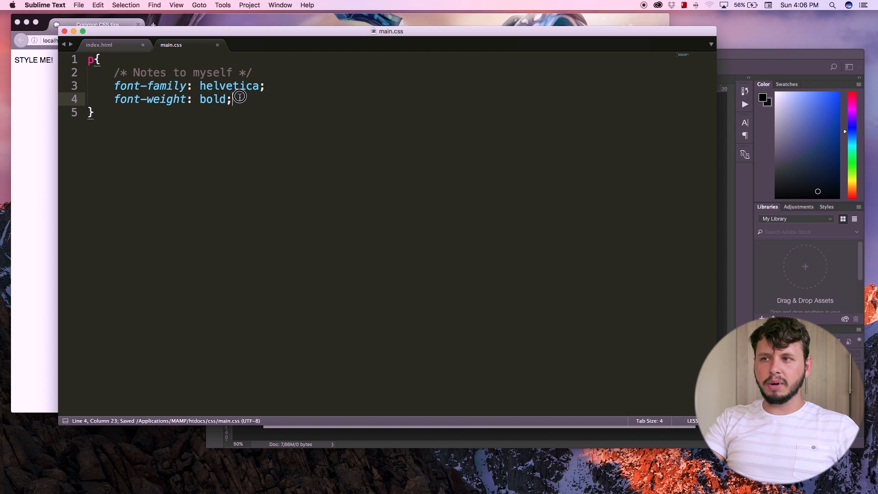
key("Return")
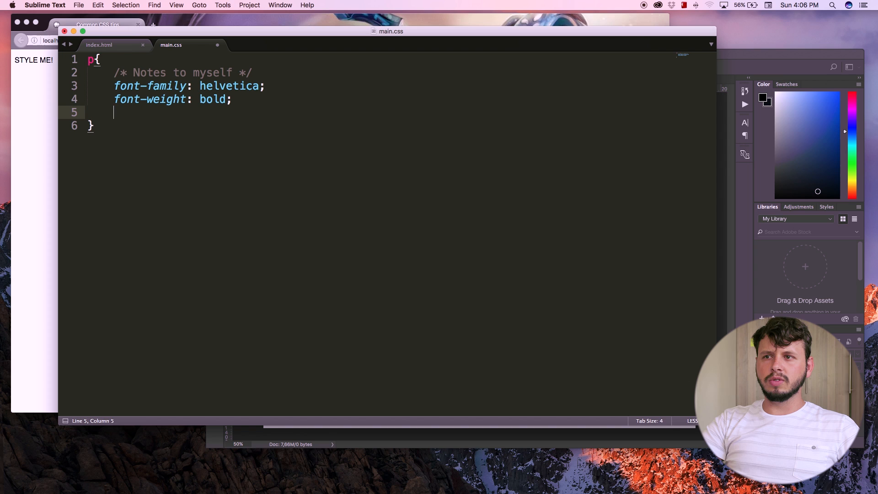
Add font-size: 28px; on line 5, then change its unit to em
type("font-size:")
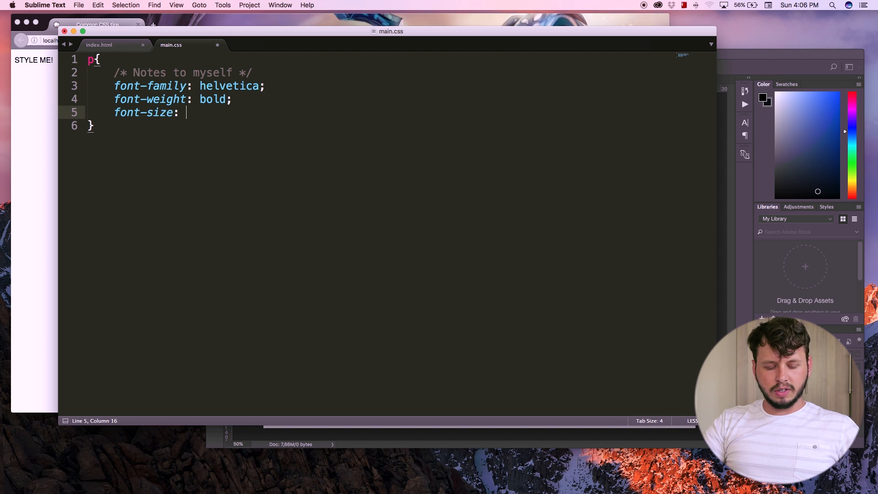
type("2")
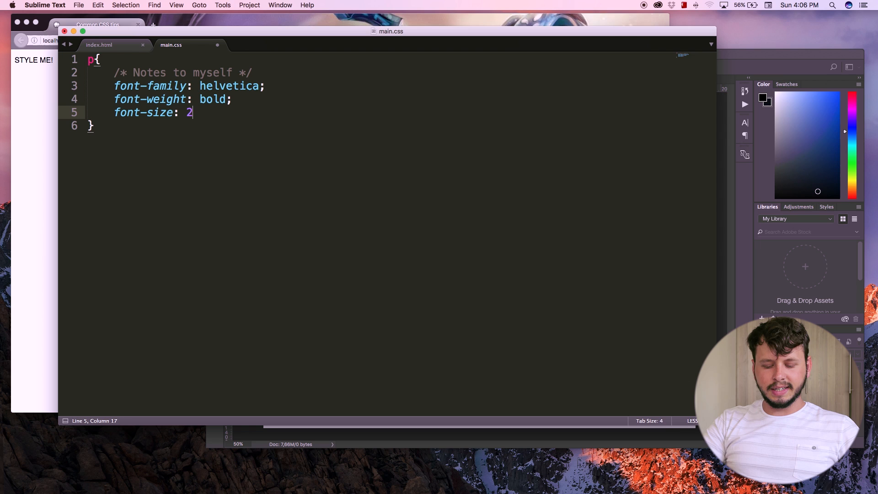
type("8px;")
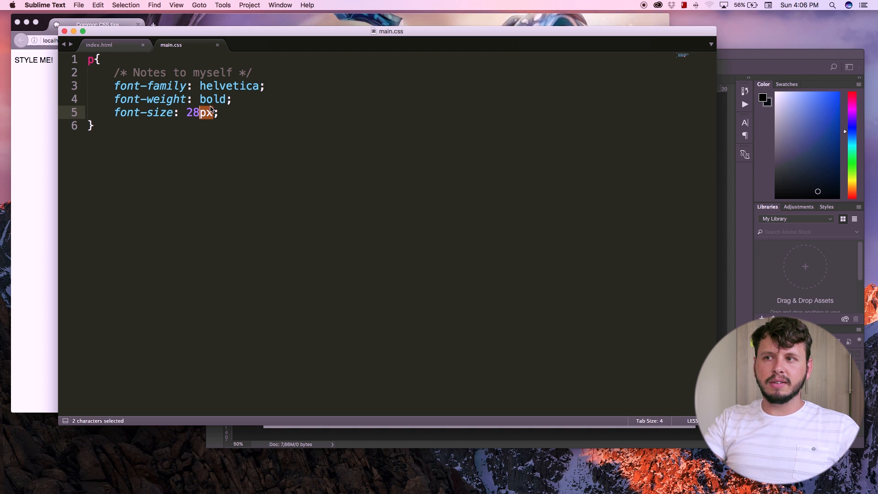
mouse_move(231, 123)
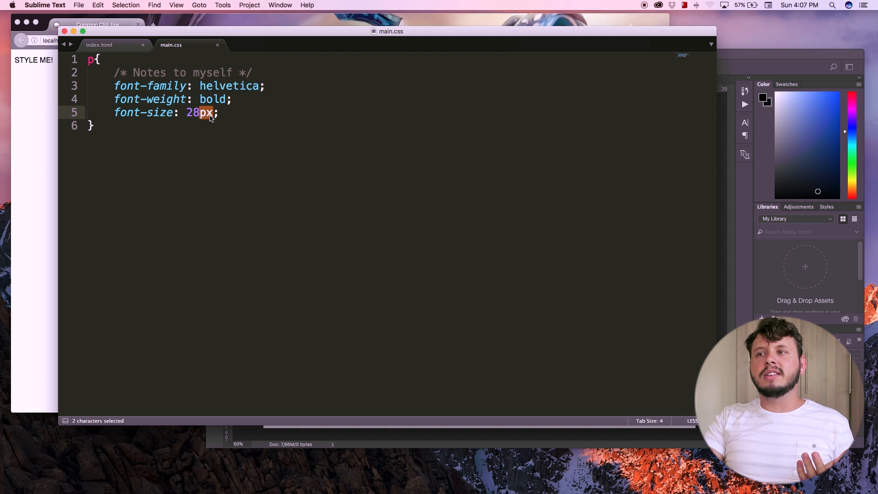
mouse_move(230, 127)
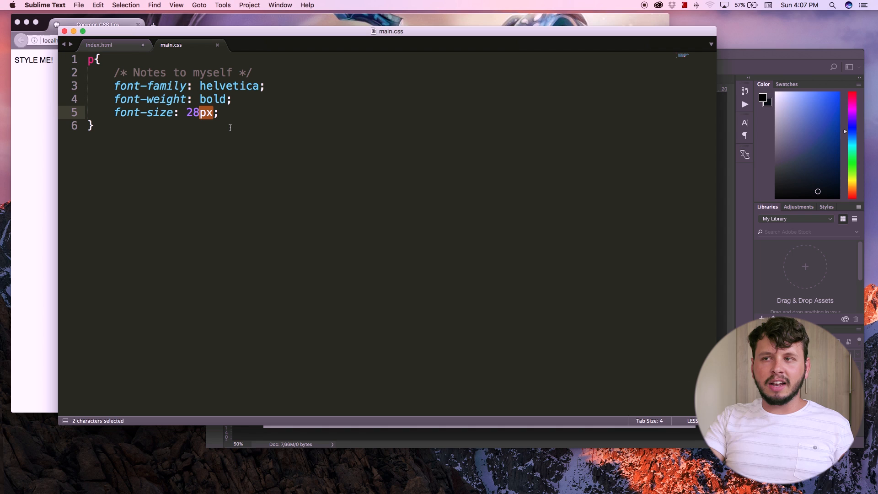
type("em")
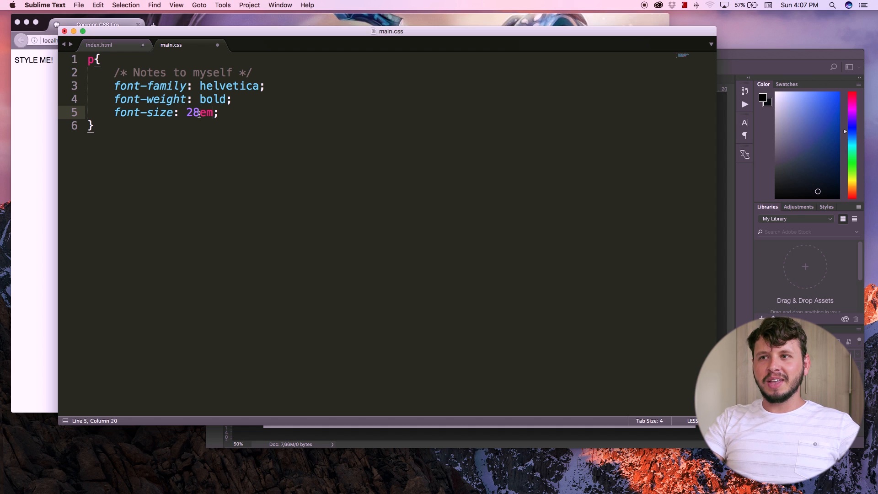
Save the 28em font-size and reload Firefox to preview the enormous text
double_click(207, 113)
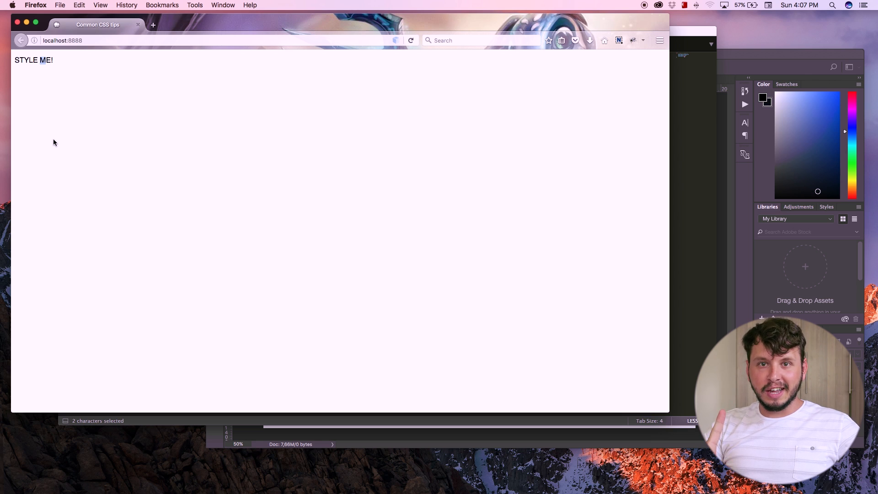
mouse_move(182, 426)
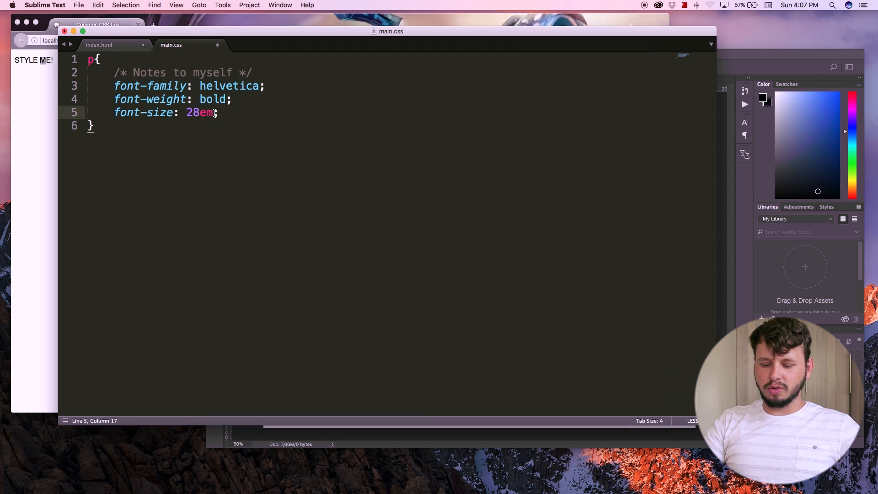
key("backspace")
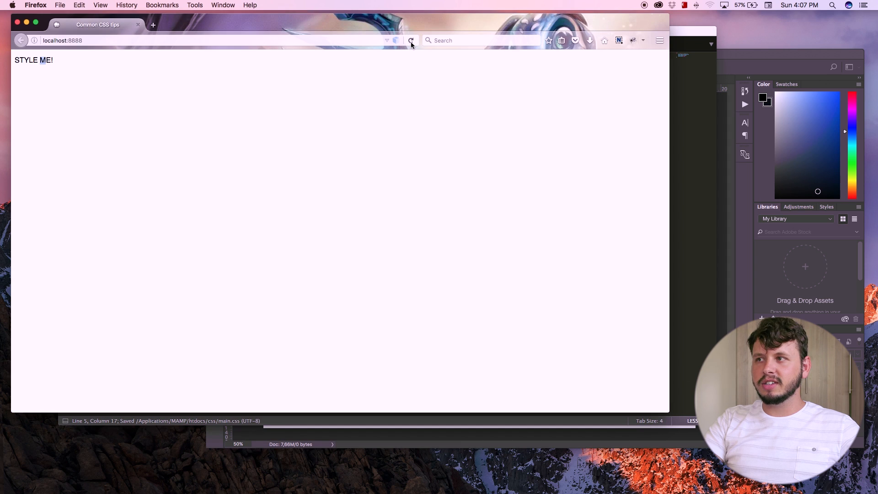
left_click(410, 40)
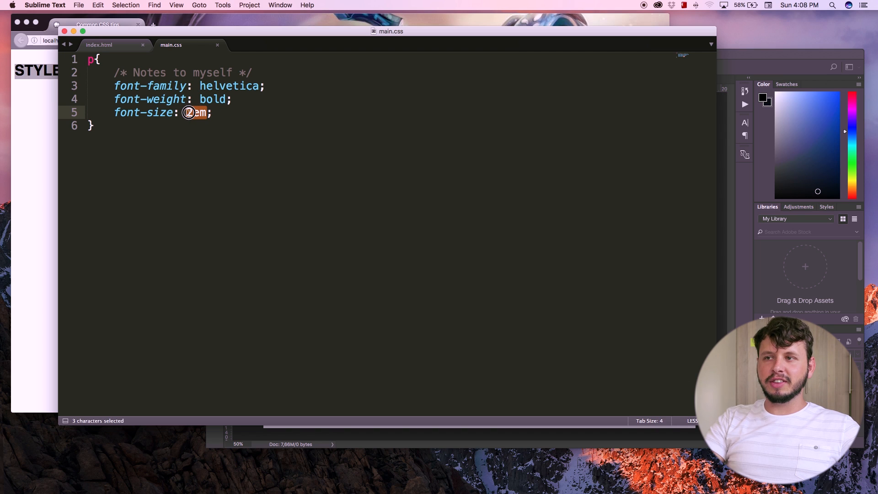
Type 28 over the selected value so font-size returns to 28px
type("28px")
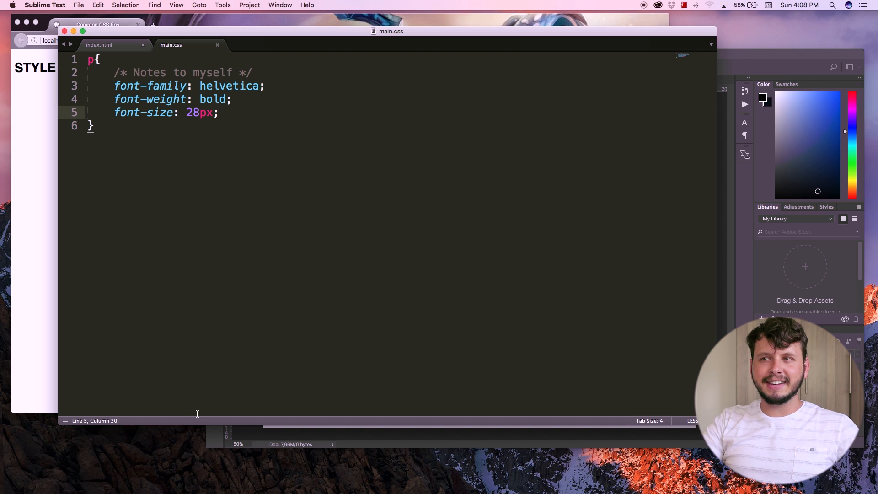
mouse_move(238, 146)
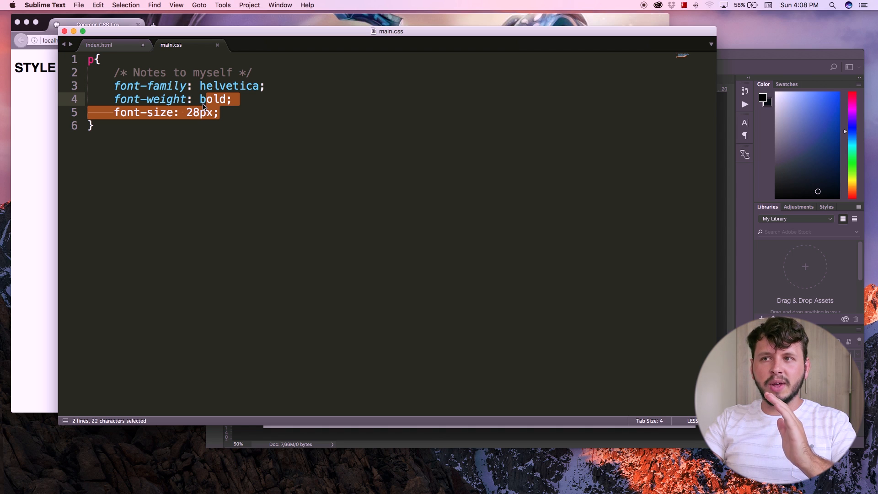
Select the three font declarations and replace them with an empty font:; shorthand
left_click(117, 85)
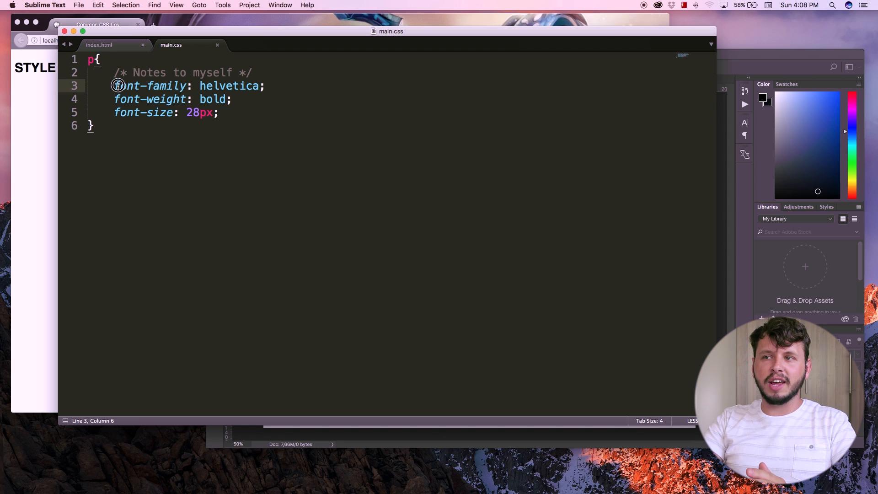
double_click(148, 85)
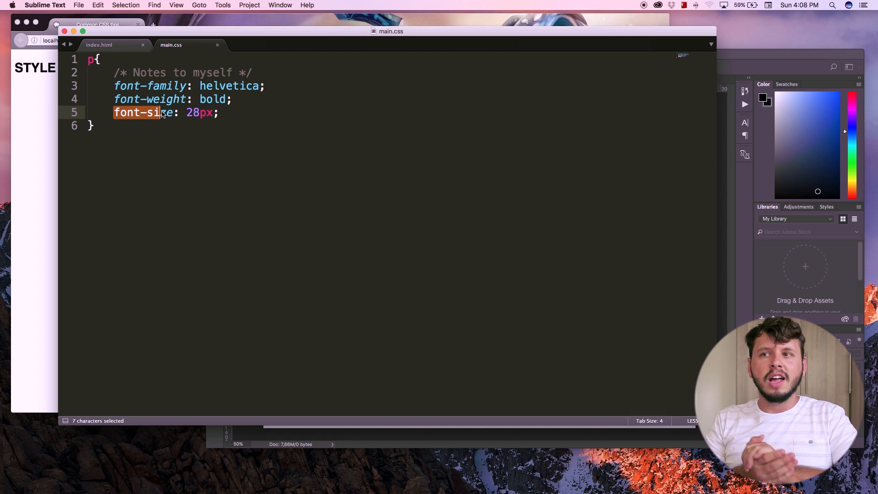
left_click_drag(163, 112, 162, 95)
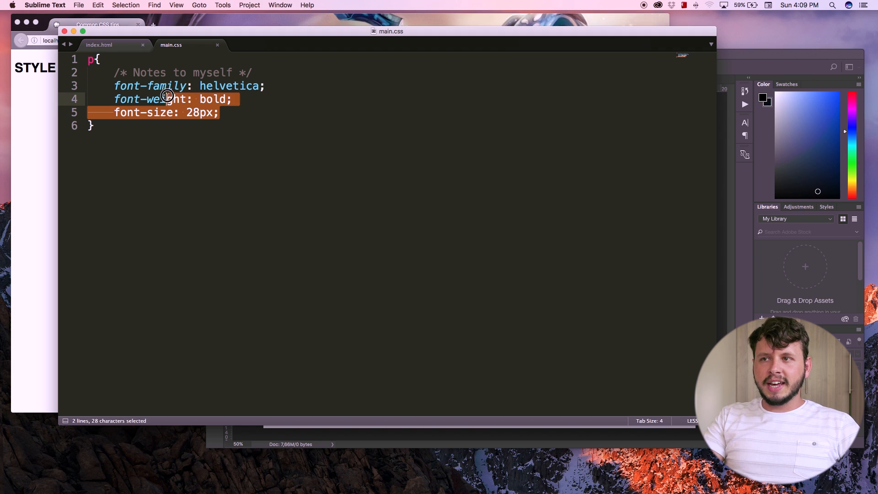
type("font")
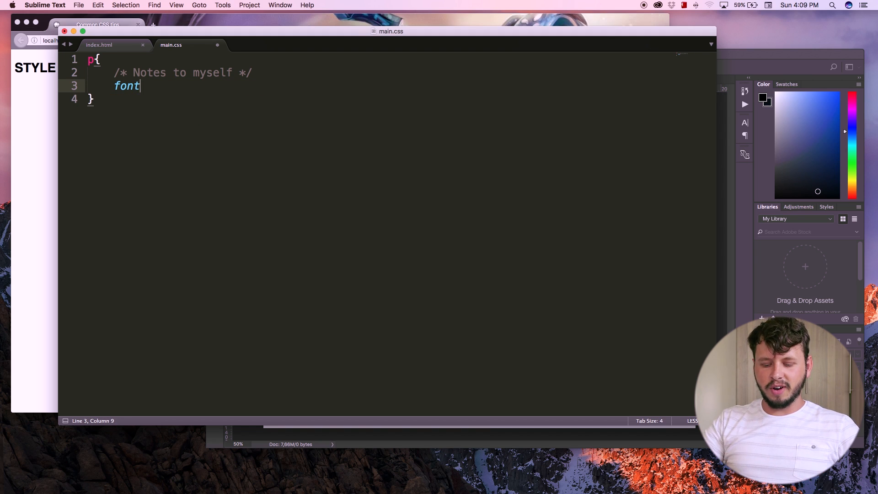
type(":;")
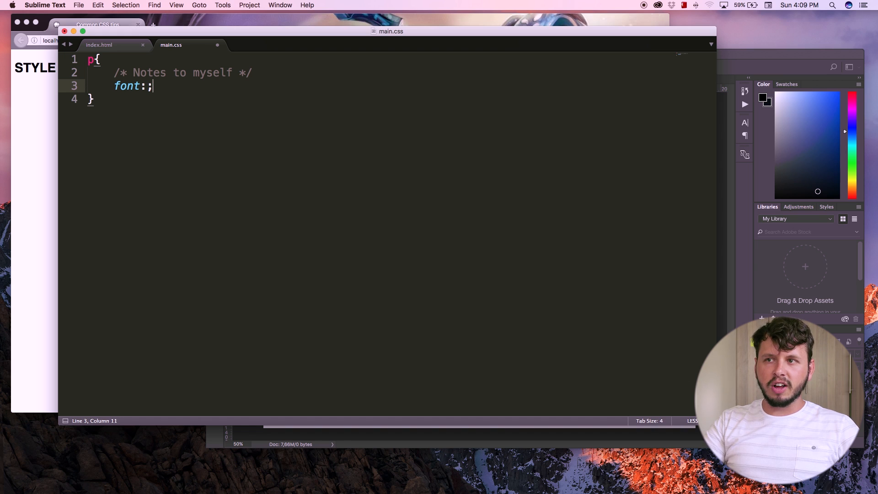
key("backspace")
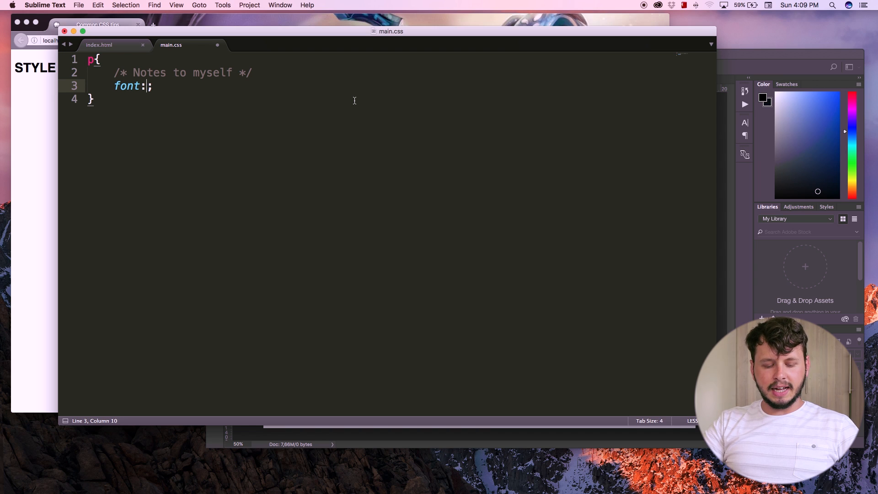
Fill the font shorthand with 36px helvetica, save, and reload Firefox to preview
type("36px")
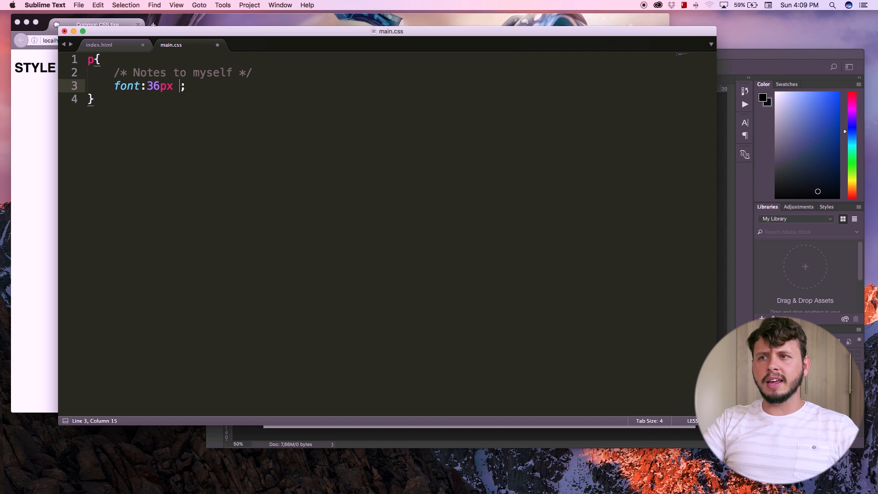
type("h")
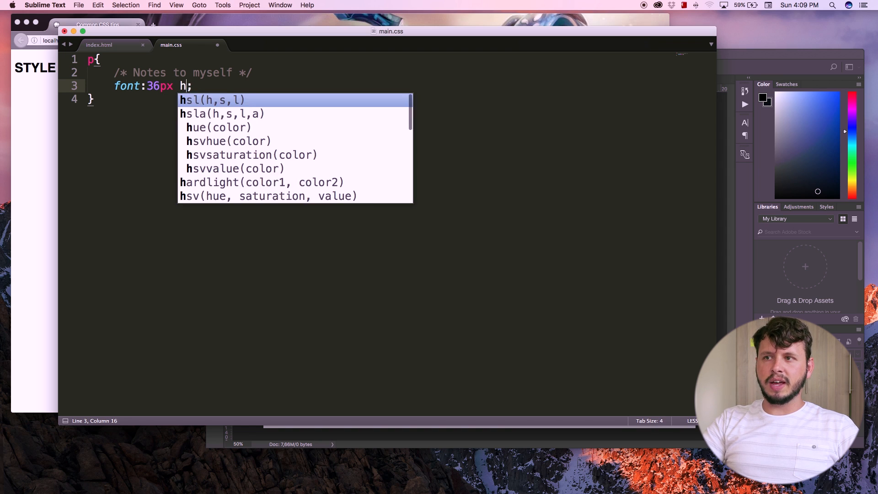
type("elvetica")
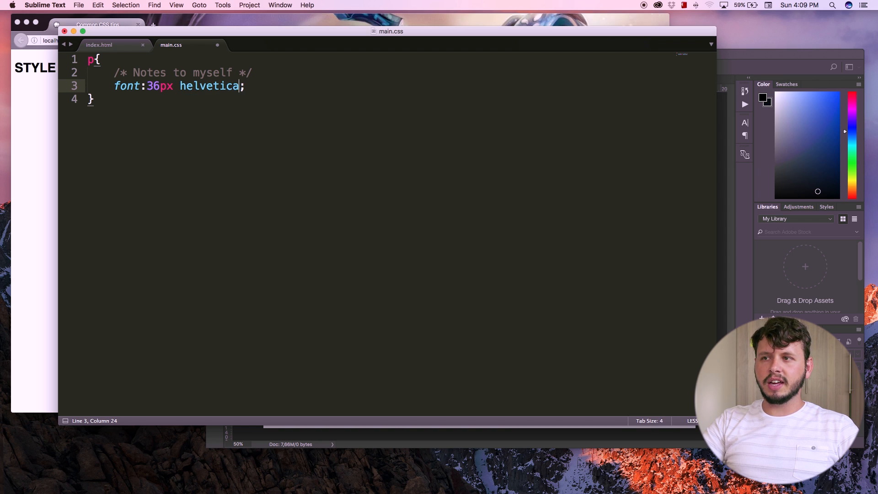
key("cmd+s")
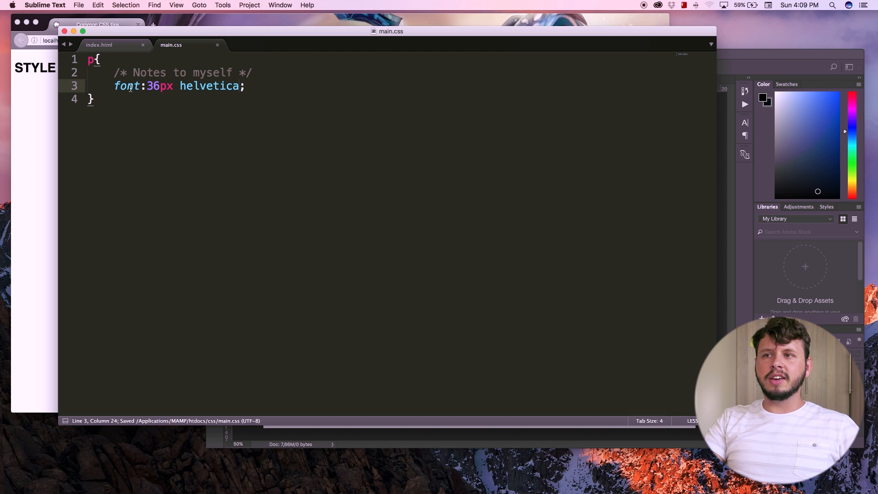
left_click(160, 86)
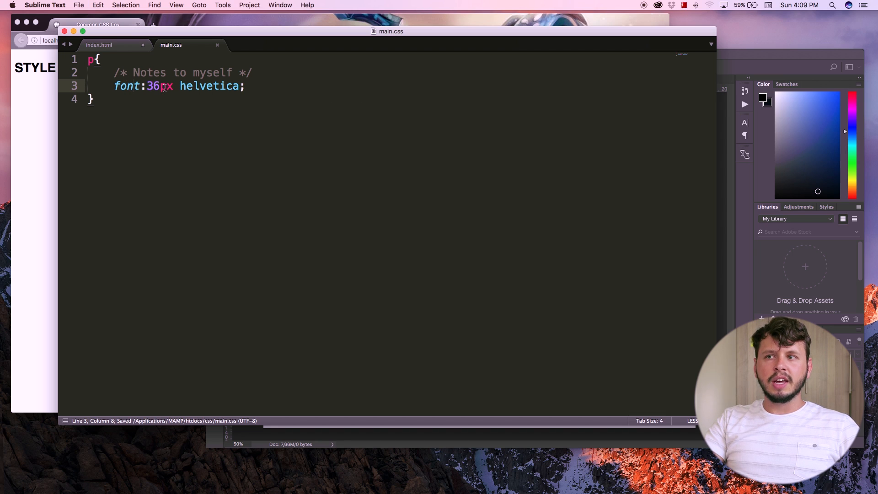
left_click_drag(148, 85, 238, 85)
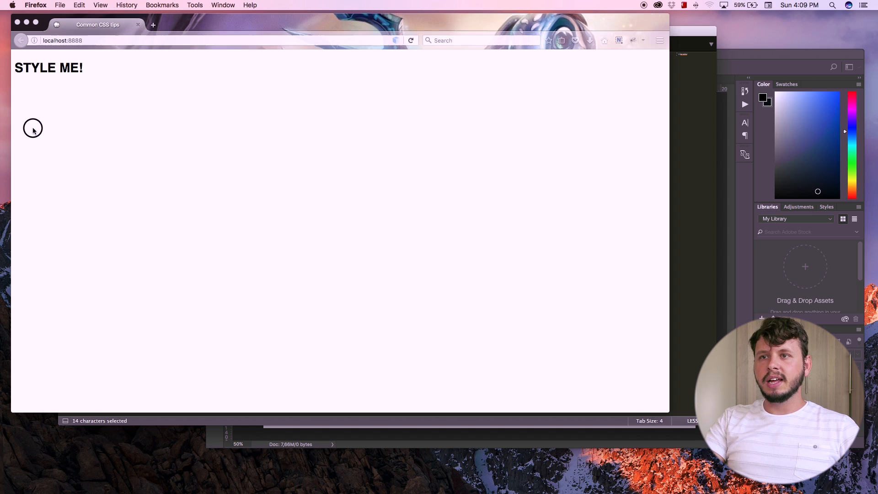
left_click(411, 40)
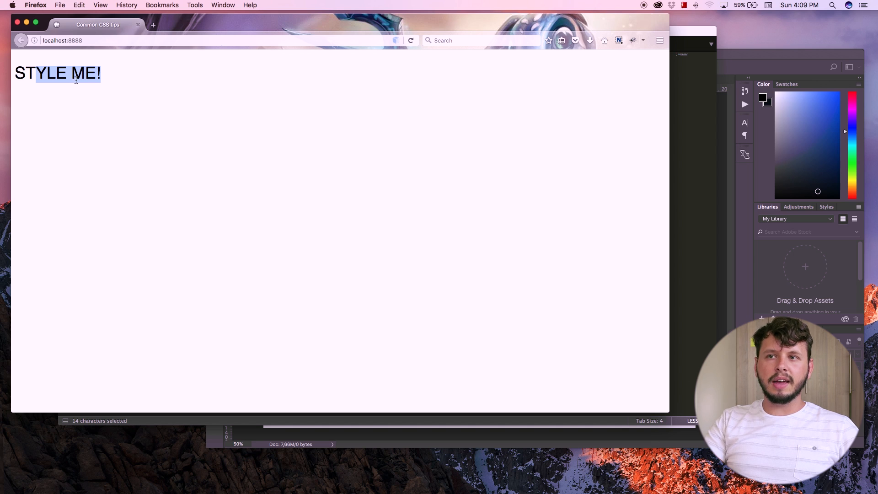
mouse_move(684, 24)
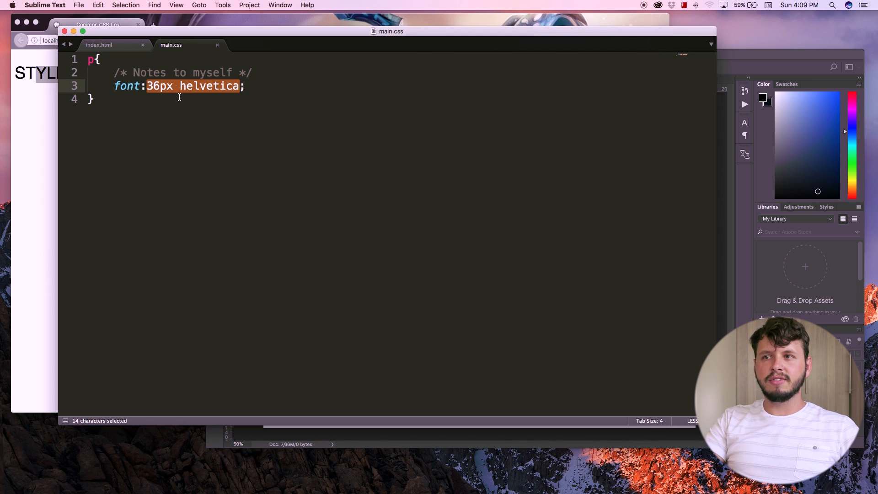
Add bold right after the font colon and reload Firefox to check
left_click(164, 86)
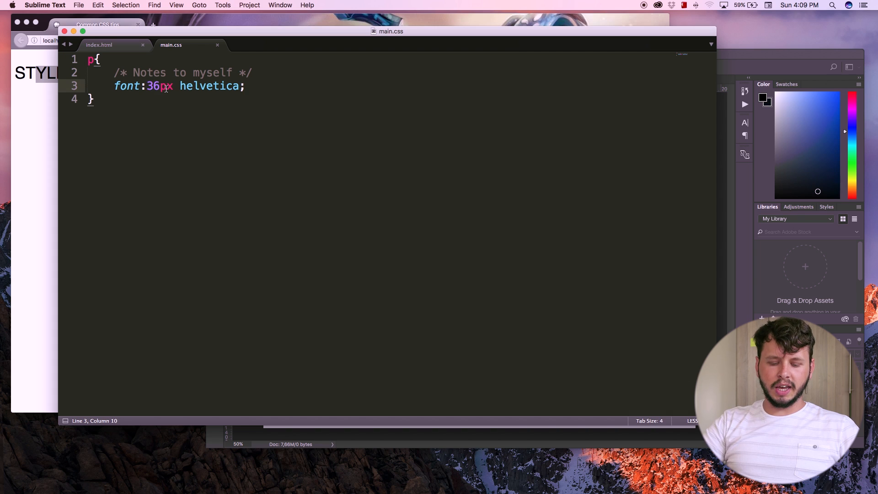
type("bold")
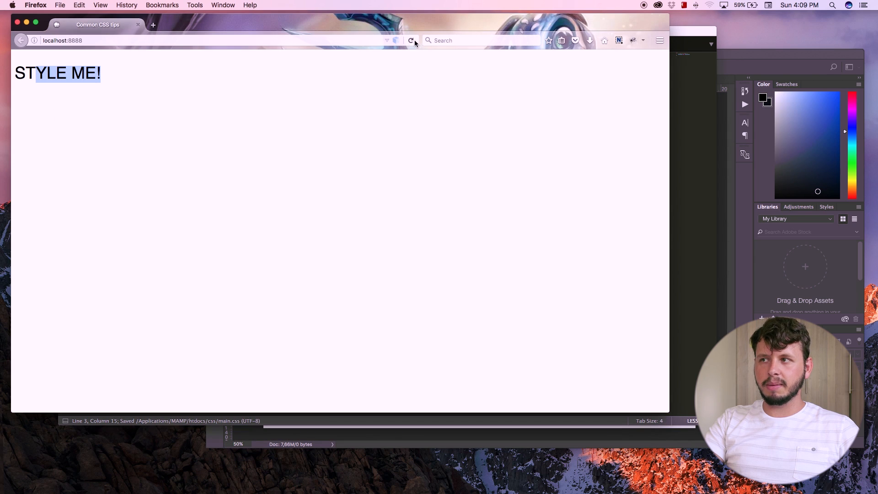
left_click(410, 40)
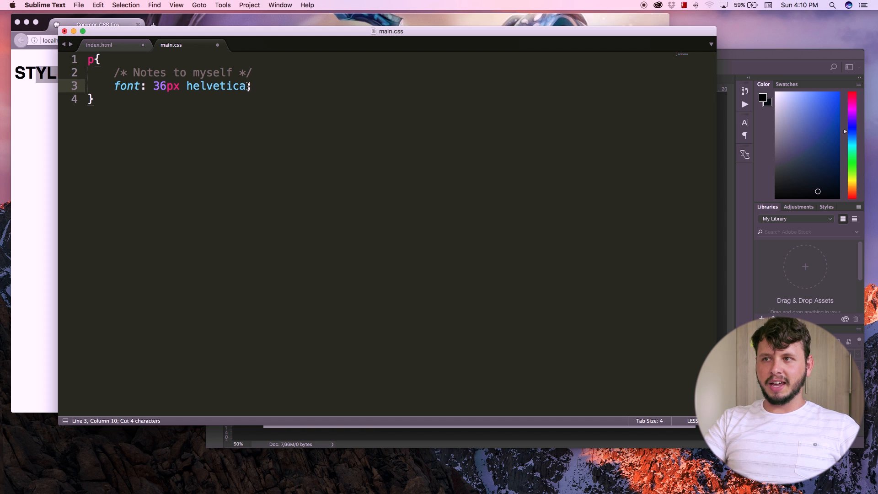
Restore the font shorthand to 'bold 36px helvetica' and save main.css
type("bold")
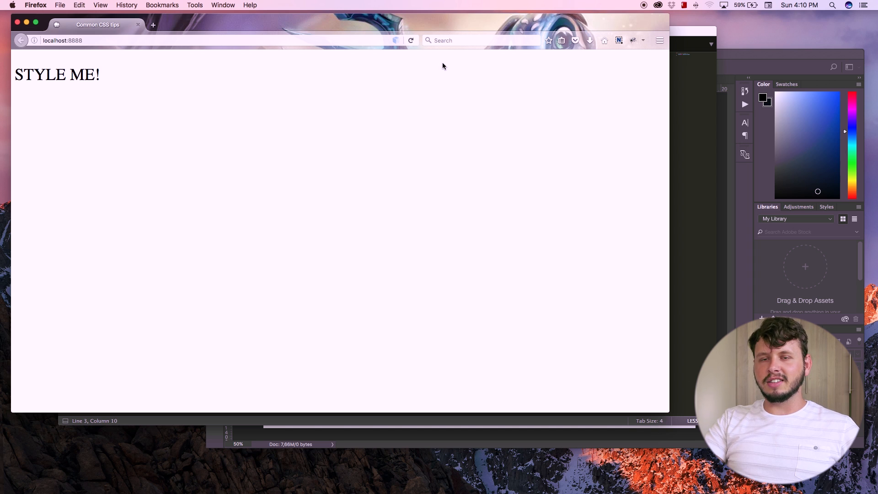
mouse_move(622, 78)
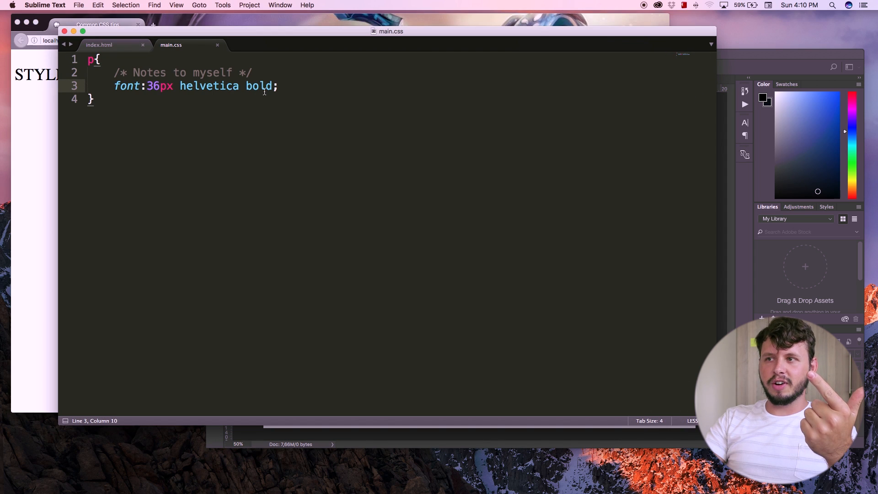
left_click(264, 85)
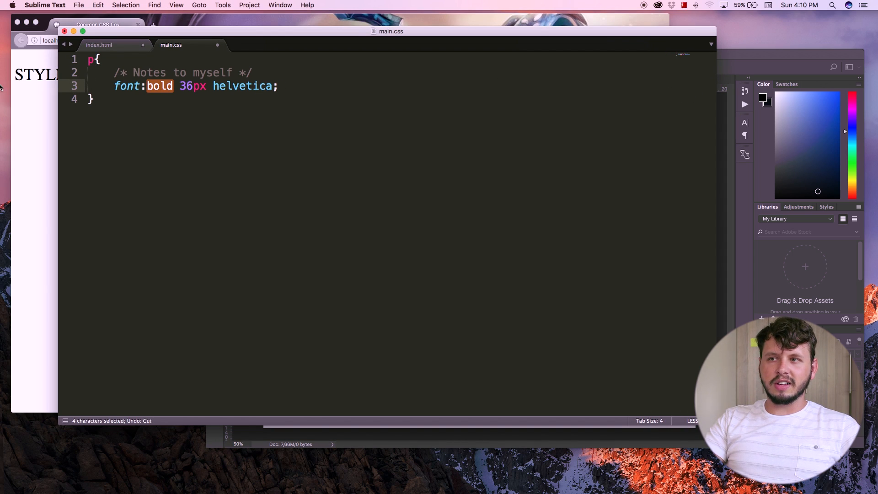
mouse_move(682, 151)
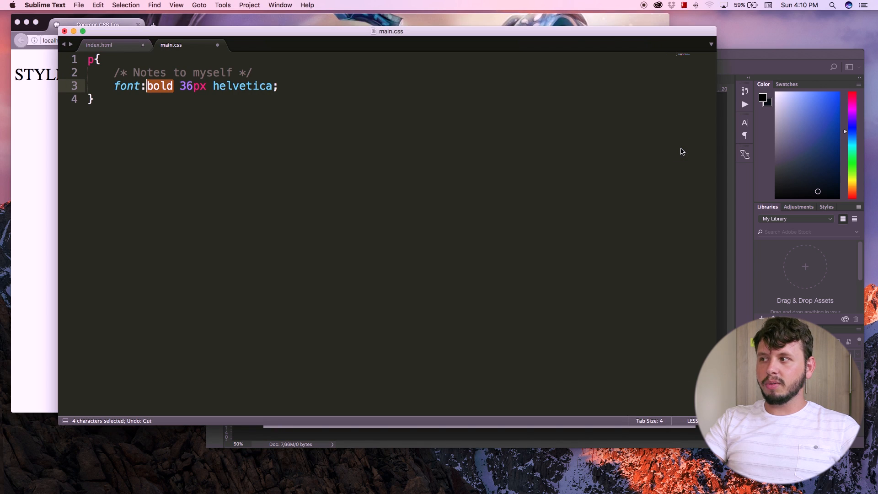
key("cmd+s")
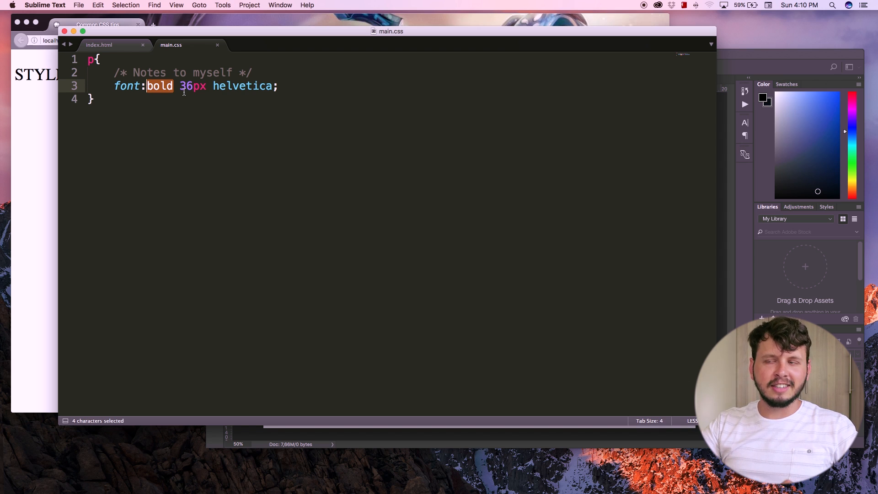
left_click(222, 85)
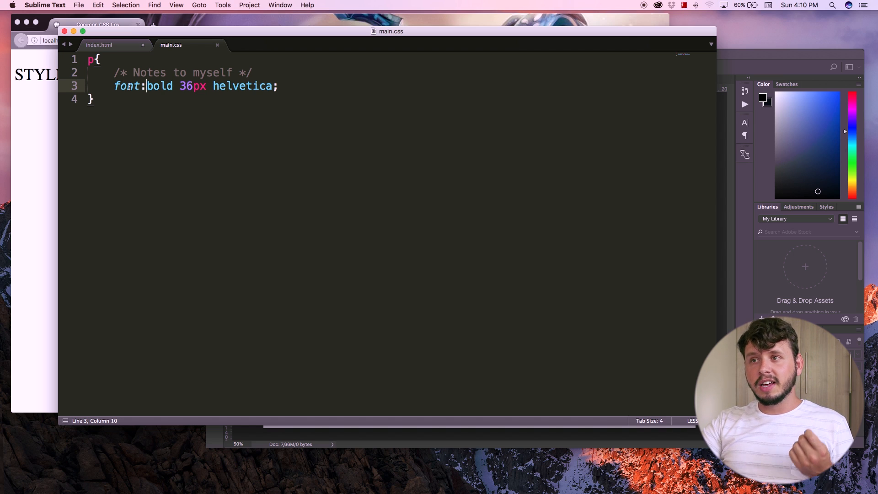
Add italic before bold so the font shorthand reads 'italic bold 36px helvetica'
type("italic")
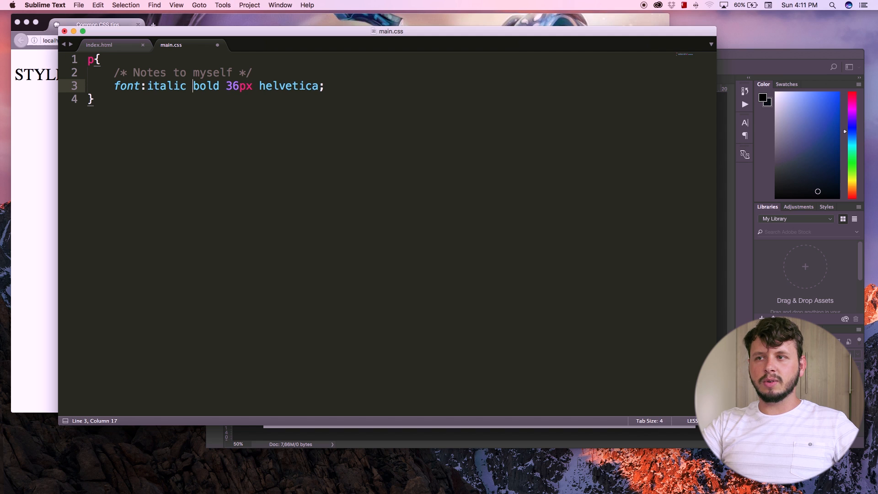
left_click(165, 85)
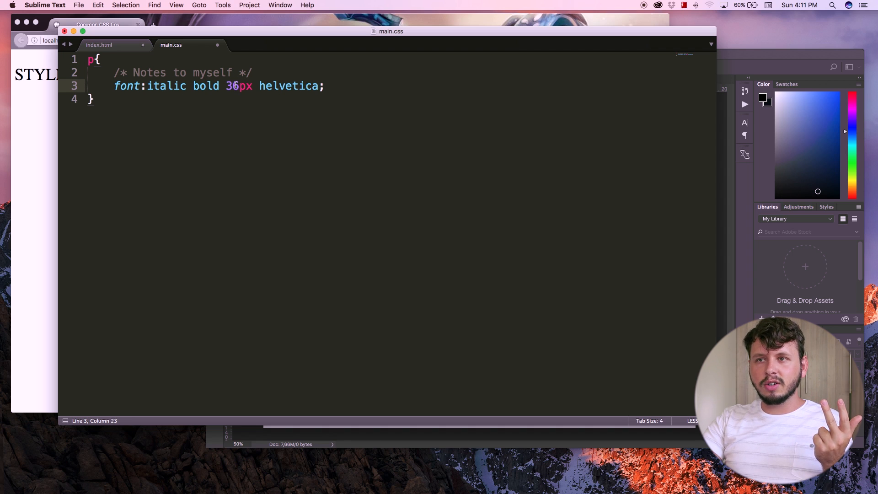
left_click(284, 85)
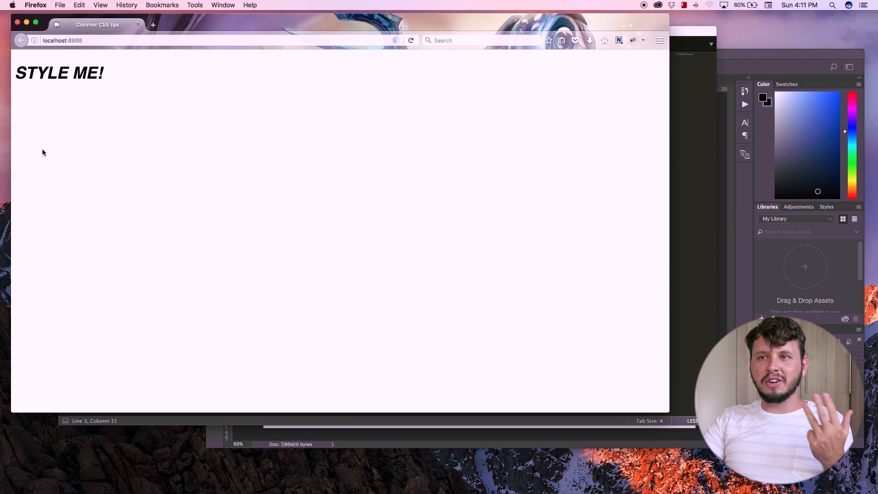
mouse_move(346, 176)
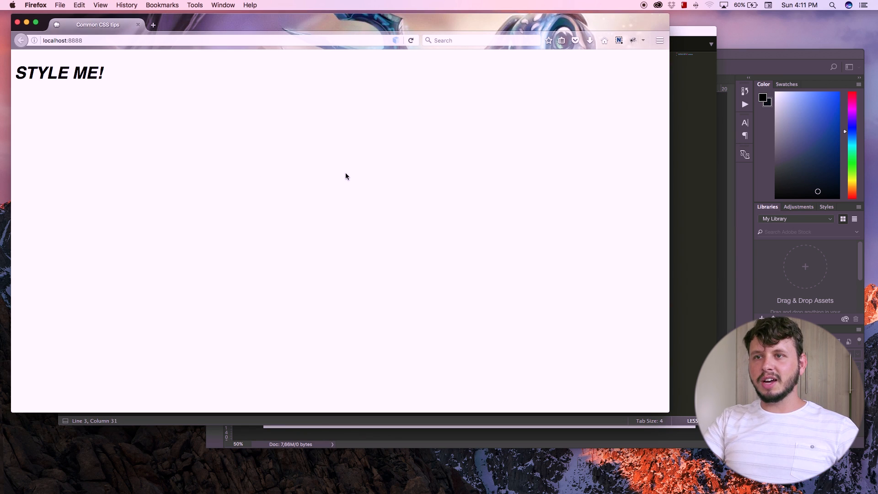